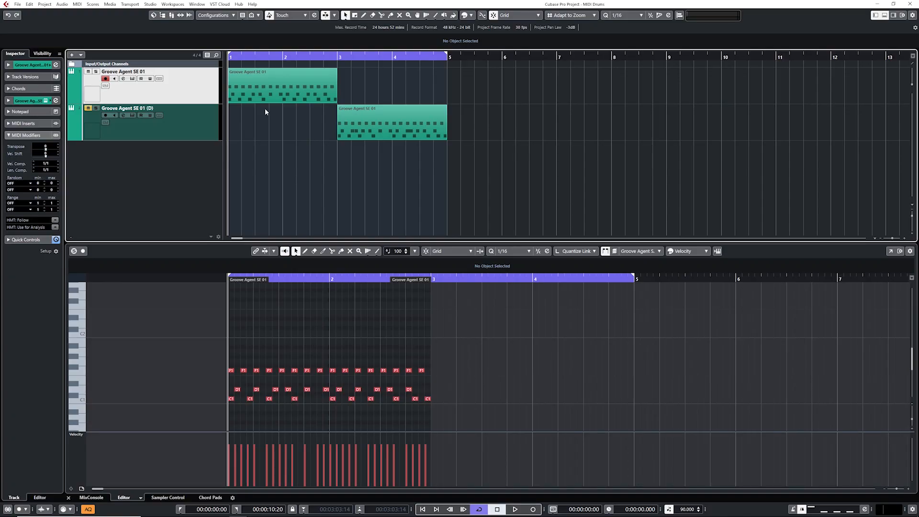
- Select all notes of the Groove Agent SE 01 part in the Key Editor with Ctrl+A
{"action": "left_click", "coordinate": [514, 508]}
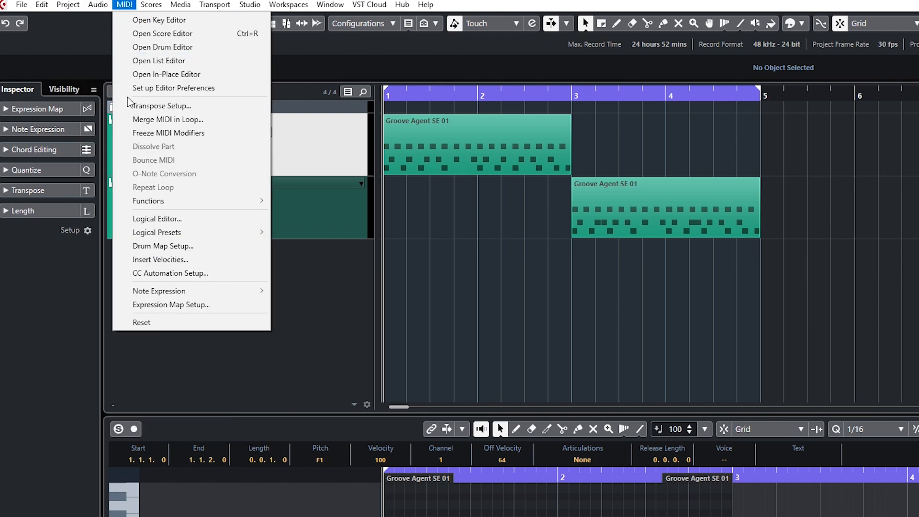
{"action": "mouse_move", "coordinate": [193, 232]}
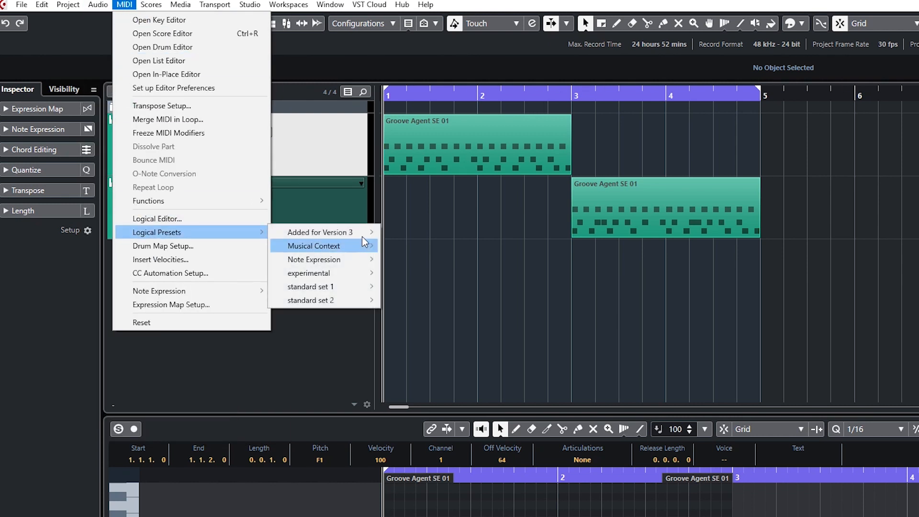
{"action": "mouse_move", "coordinate": [311, 287]}
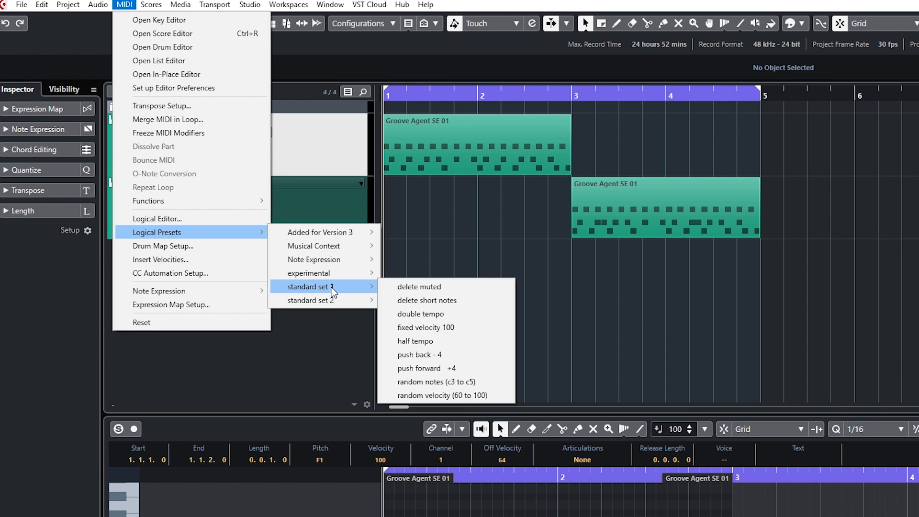
{"action": "mouse_move", "coordinate": [446, 382]}
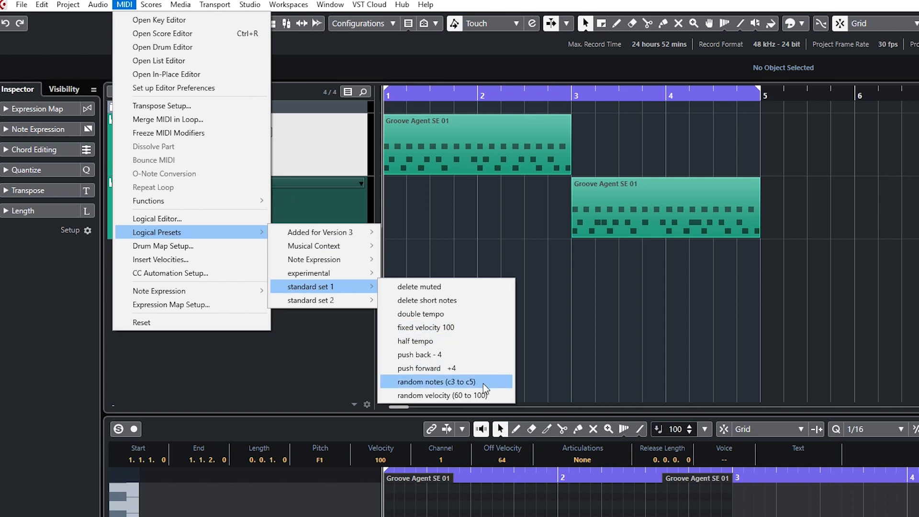
{"action": "mouse_move", "coordinate": [436, 397]}
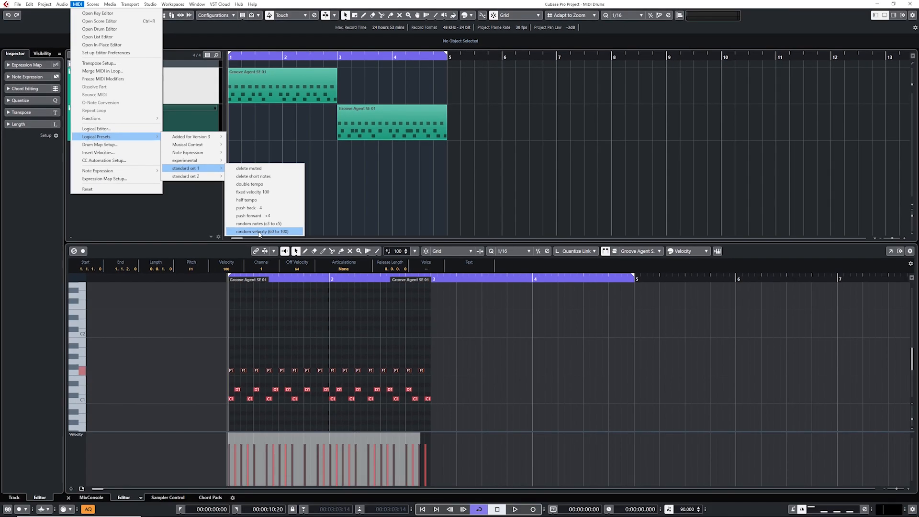
- Apply the 'random velocity (60 to 100)' logical preset to the drum notes
{"action": "left_click", "coordinate": [259, 231]}
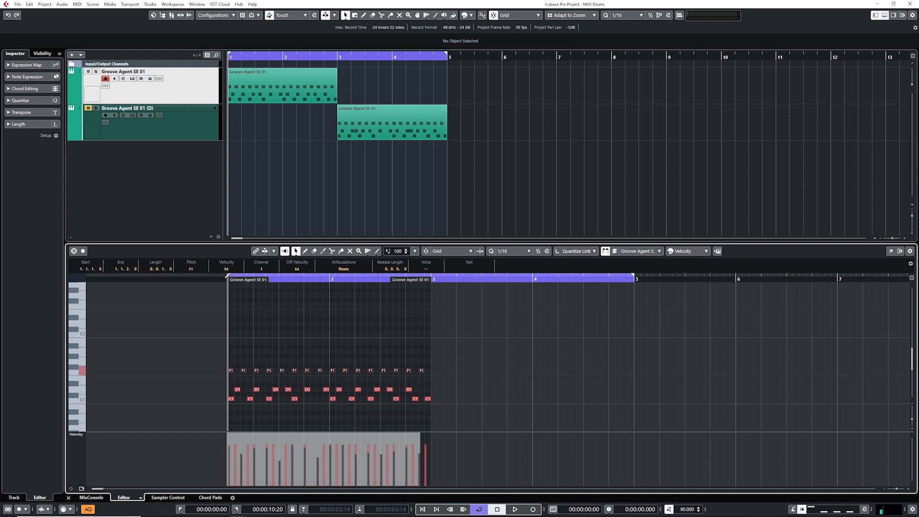
{"action": "left_click", "coordinate": [514, 509]}
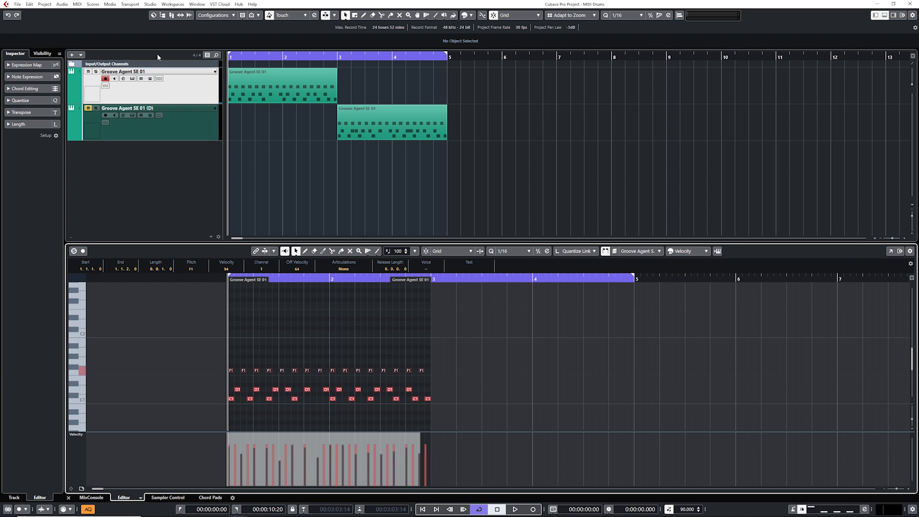
{"action": "left_click", "coordinate": [76, 4]}
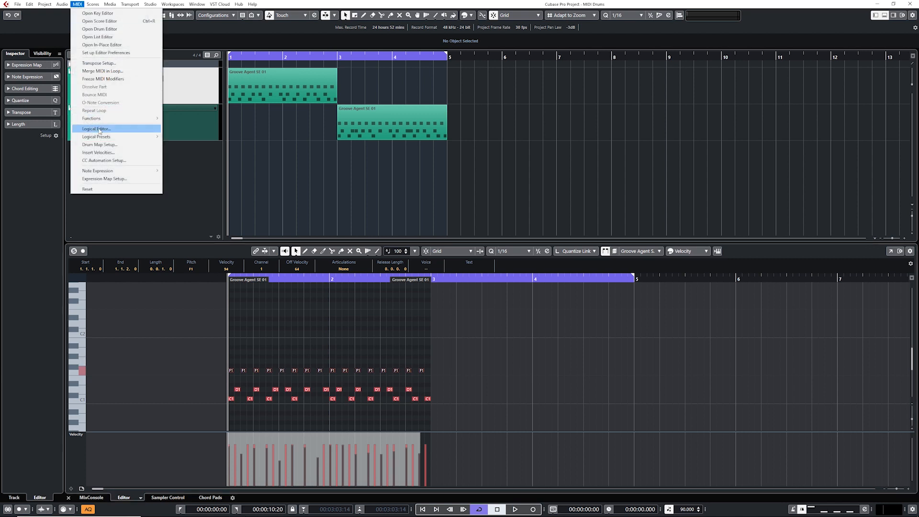
{"action": "left_click", "coordinate": [95, 128]}
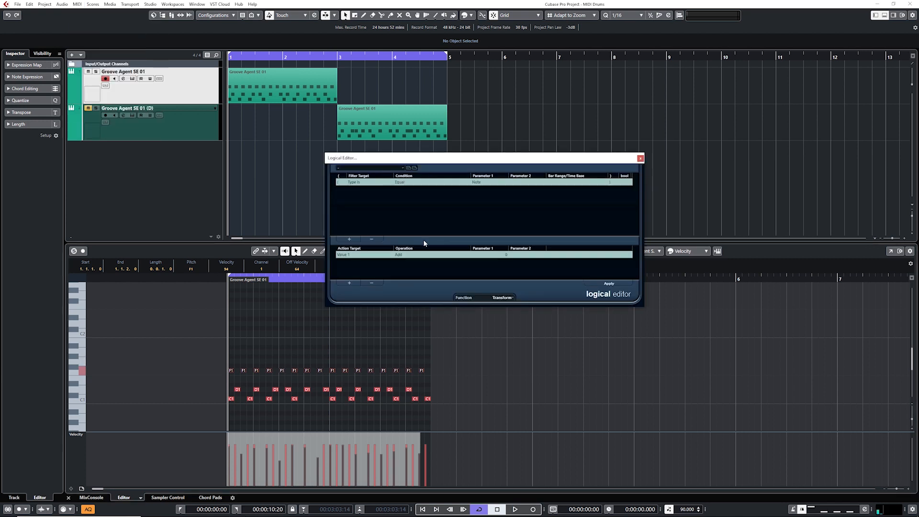
{"action": "mouse_move", "coordinate": [544, 237]}
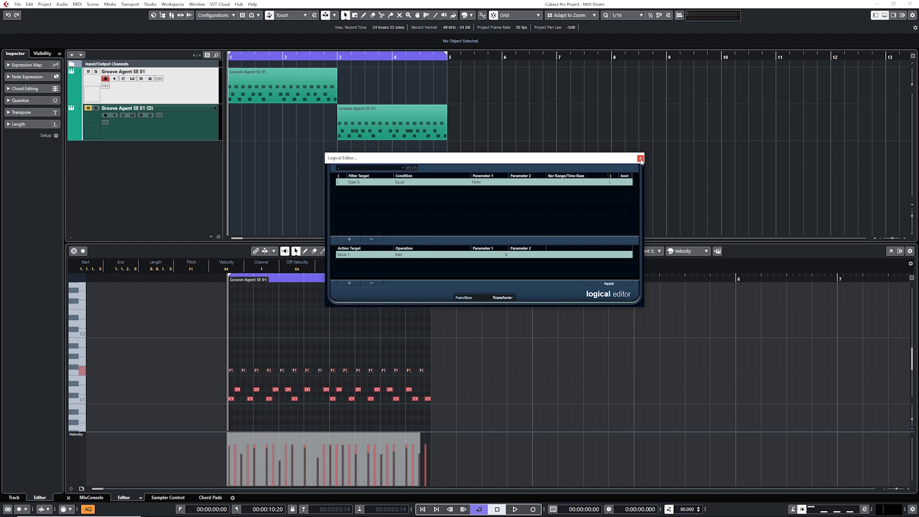
{"action": "mouse_move", "coordinate": [639, 159]}
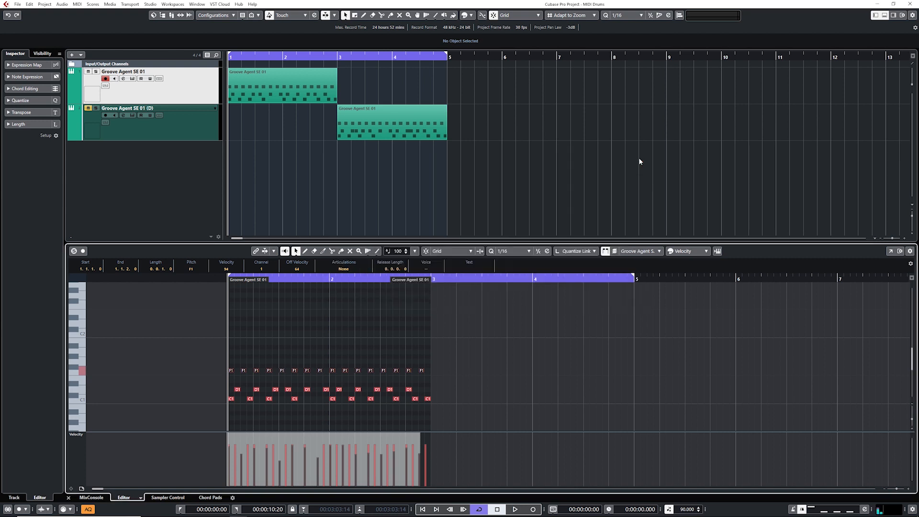
- Apply 'random velocity (60 to 100)' from the MIDI Logical Presets standard sets
{"action": "left_click", "coordinate": [76, 4]}
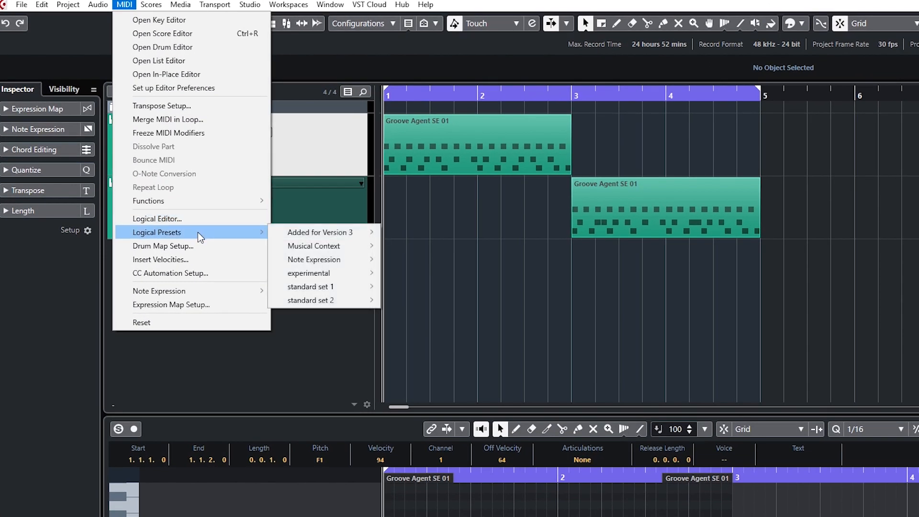
{"action": "mouse_move", "coordinate": [322, 232]}
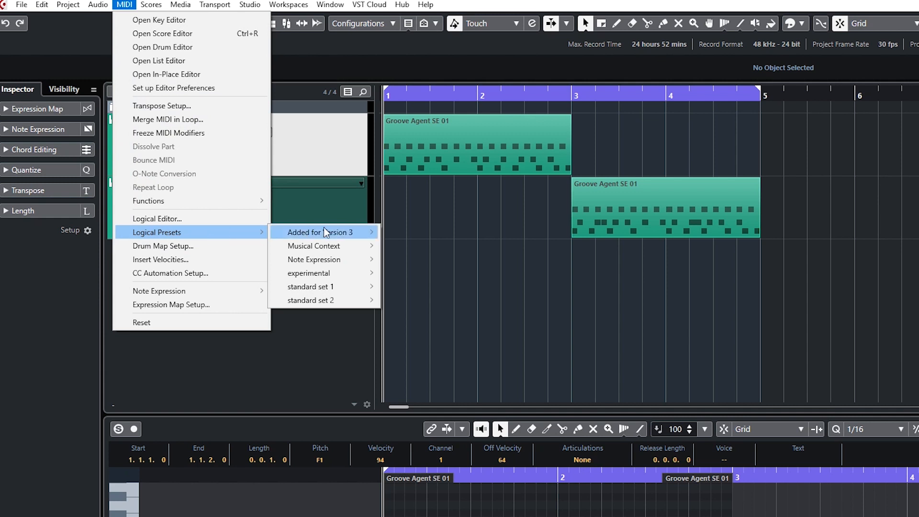
{"action": "mouse_move", "coordinate": [311, 287]}
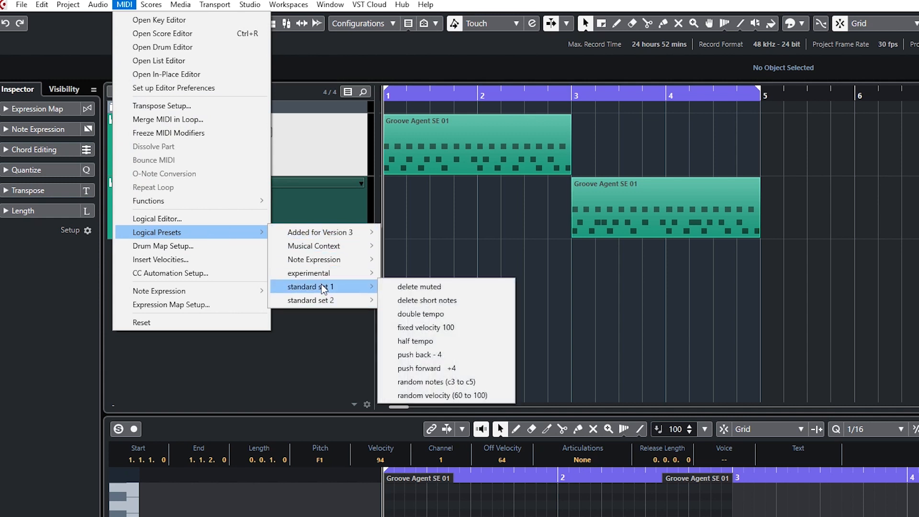
{"action": "mouse_move", "coordinate": [311, 300]}
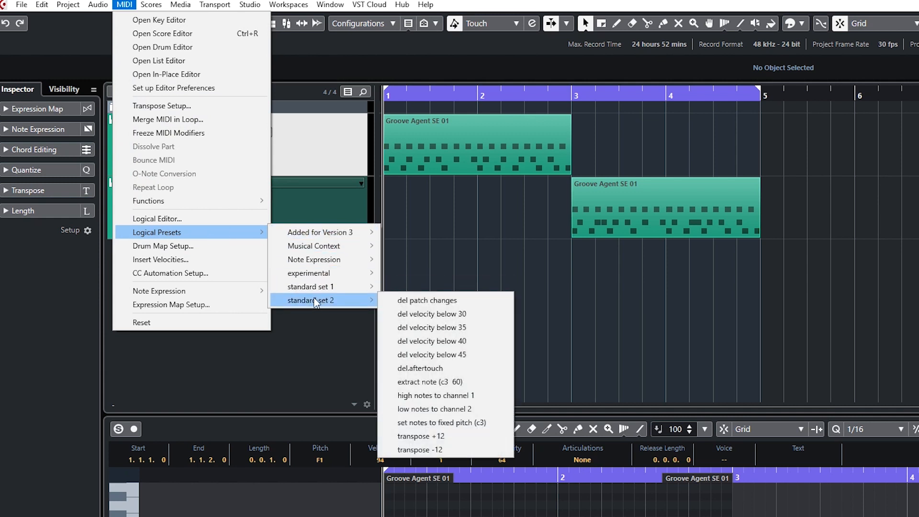
{"action": "mouse_move", "coordinate": [311, 286]}
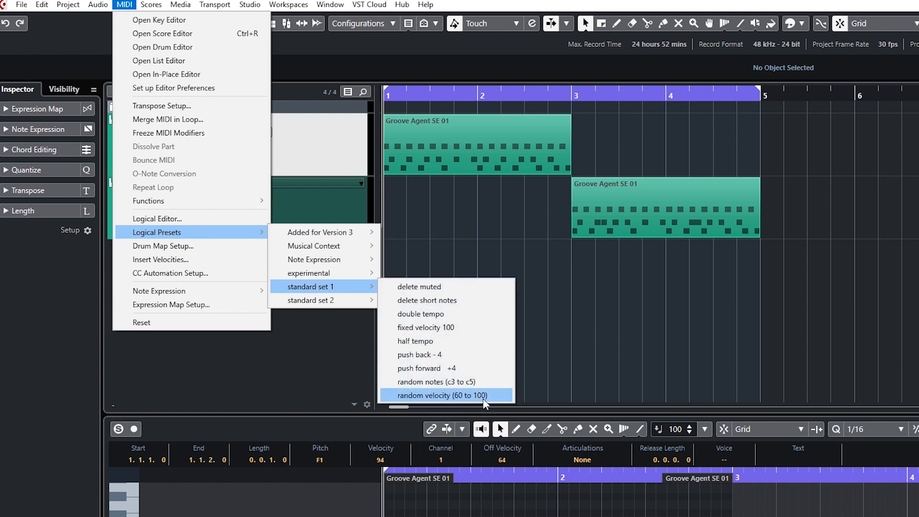
{"action": "left_click", "coordinate": [434, 395]}
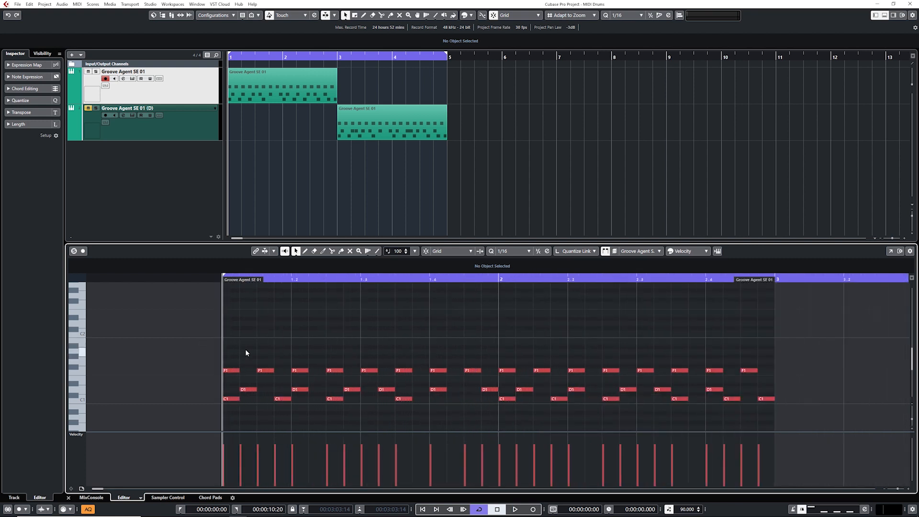
{"action": "mouse_move", "coordinate": [231, 362]}
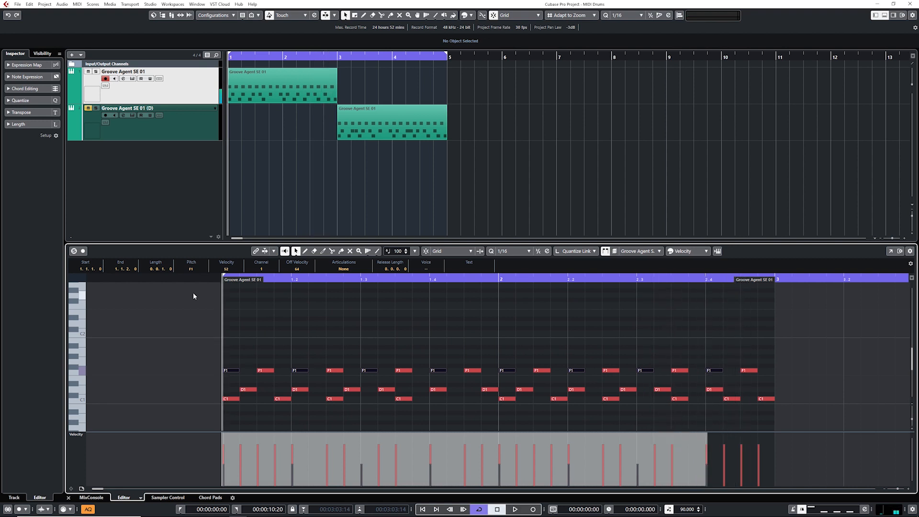
- Pick several D1 notes, lower their velocities in the Velocity lane, and play the groove
{"action": "left_click", "coordinate": [431, 327]}
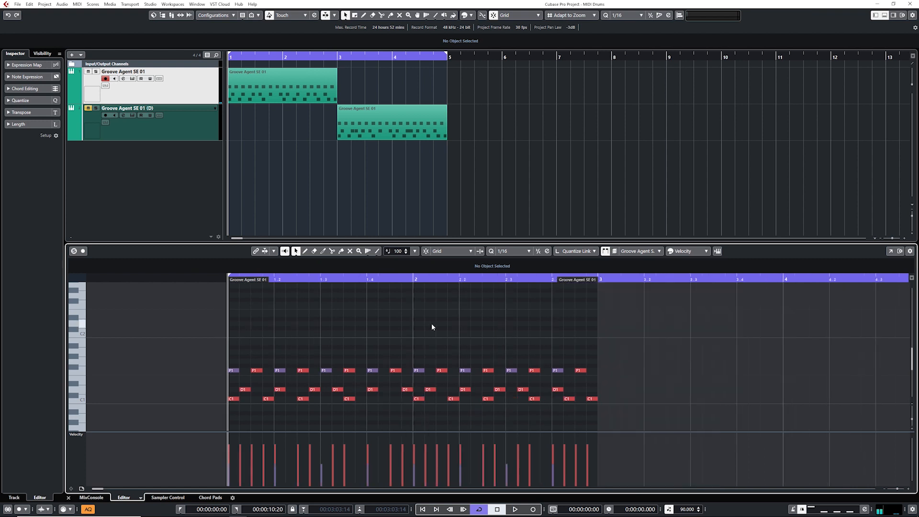
{"action": "mouse_move", "coordinate": [397, 349]}
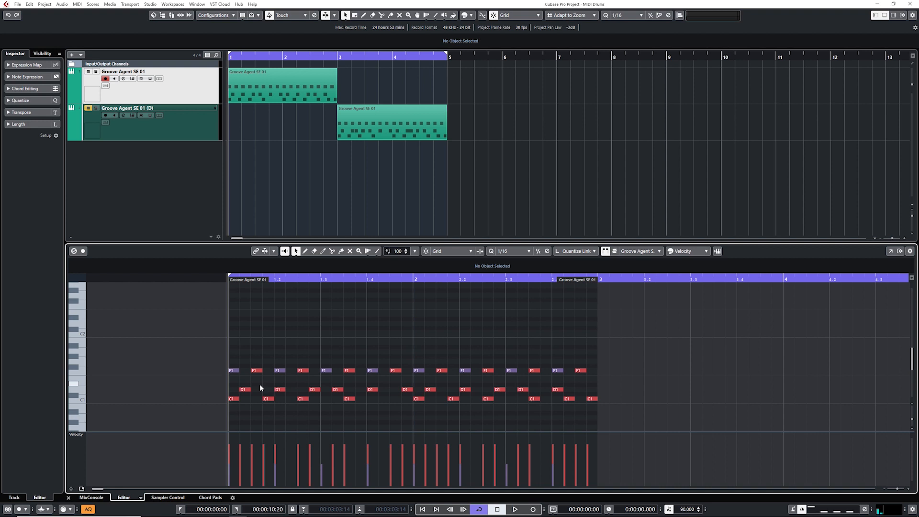
{"action": "left_click", "coordinate": [313, 388]}
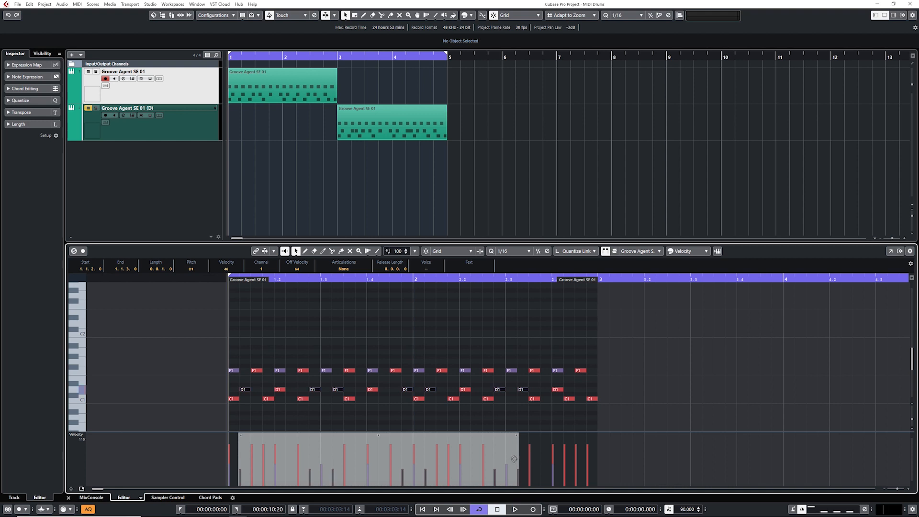
{"action": "left_click", "coordinate": [514, 509]}
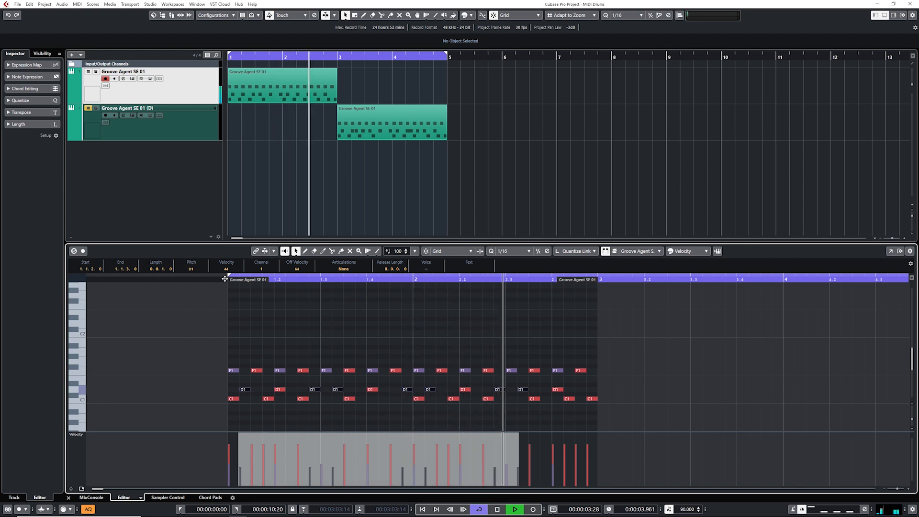
{"action": "left_click", "coordinate": [515, 509]}
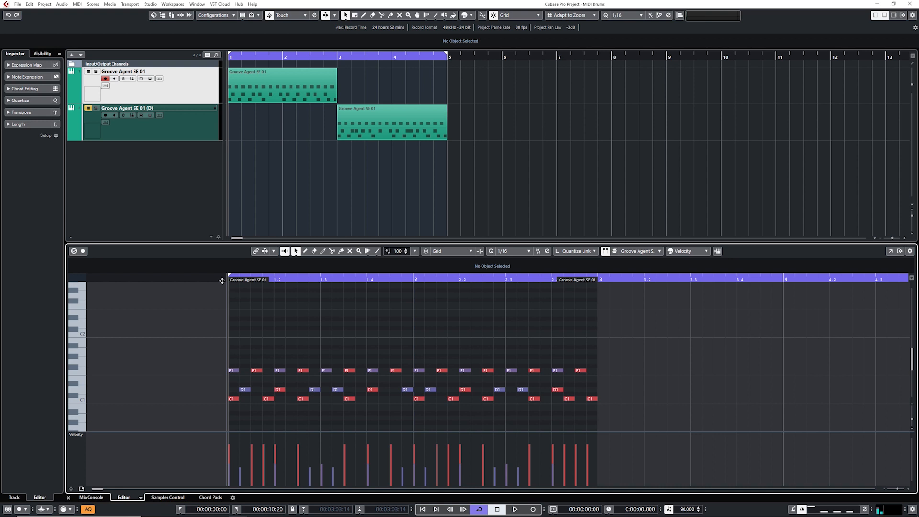
{"action": "mouse_move", "coordinate": [254, 344]}
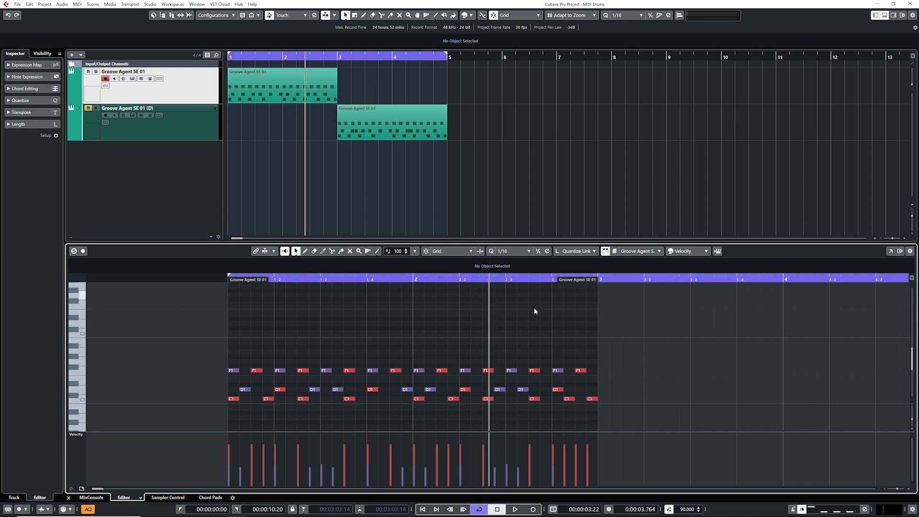
- Audition the groove, then draw a C1 note at 2.4.4.0 with velocity 57
{"action": "left_click", "coordinate": [515, 509]}
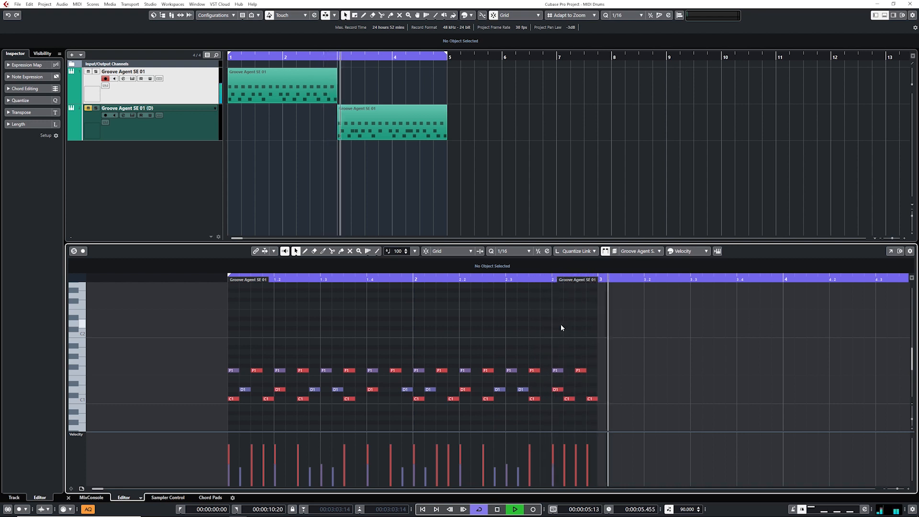
{"action": "left_click", "coordinate": [282, 85]}
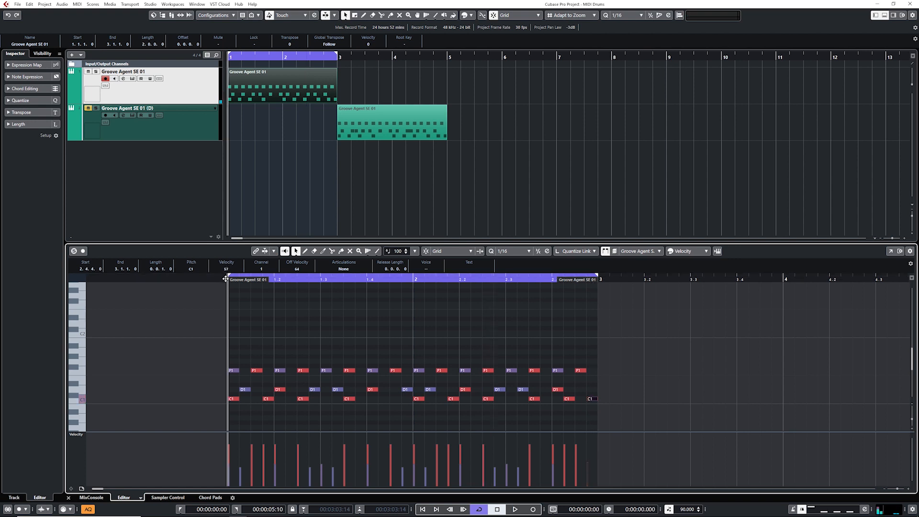
{"action": "left_click", "coordinate": [514, 509]}
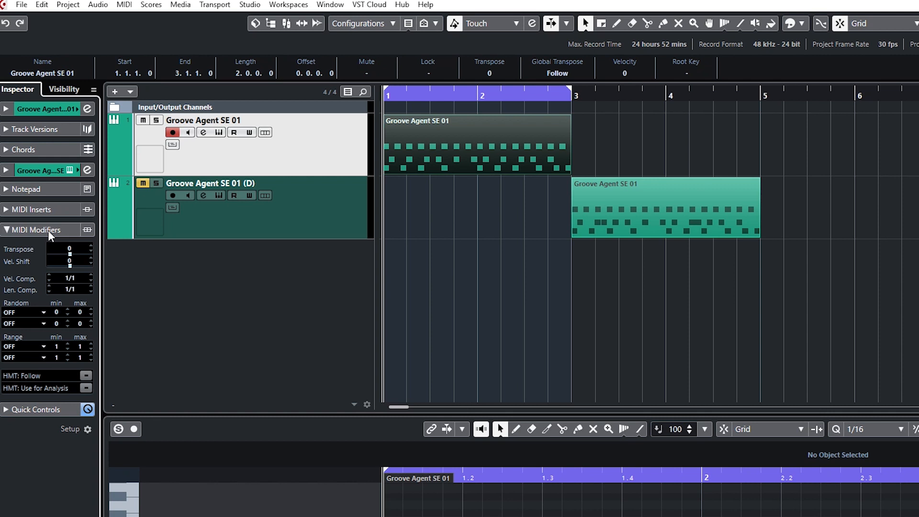
{"action": "mouse_move", "coordinate": [613, 179]}
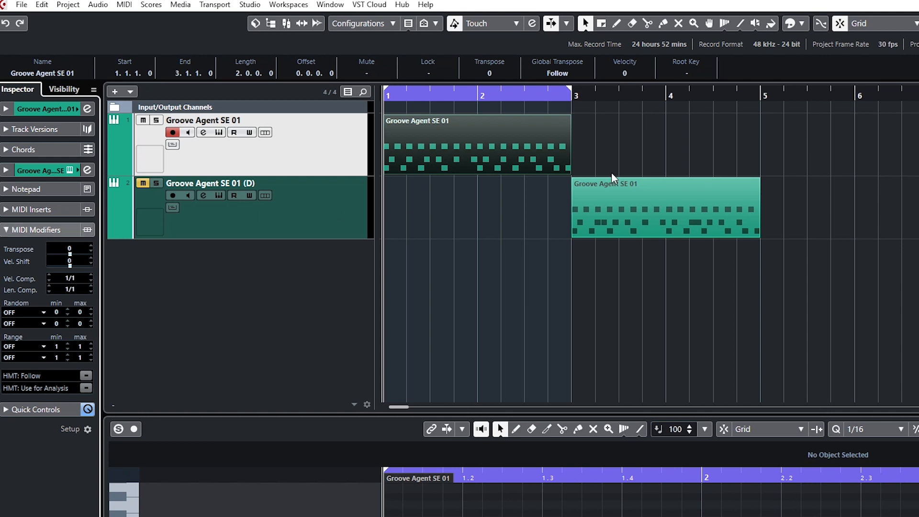
{"action": "mouse_move", "coordinate": [292, 317]}
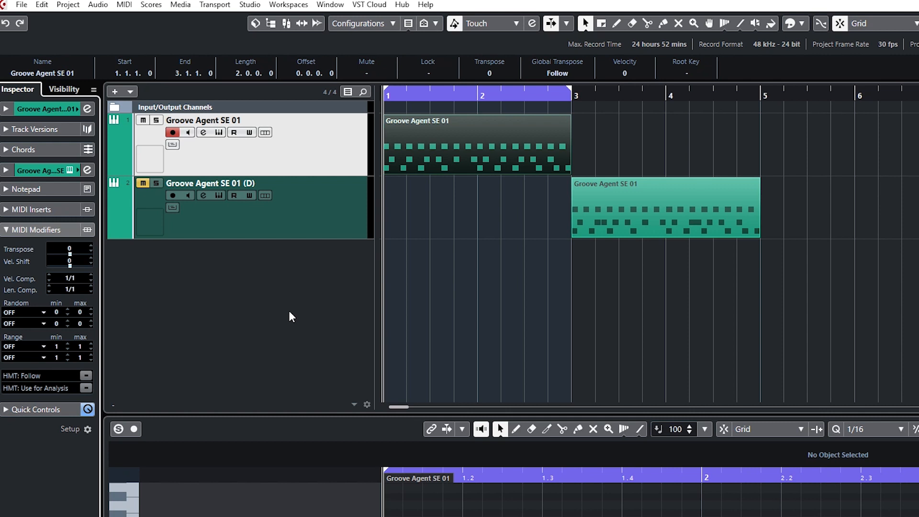
- Set the first MIDI Modifiers Random slot to Position with min -35 and max 55
{"action": "left_click", "coordinate": [25, 313]}
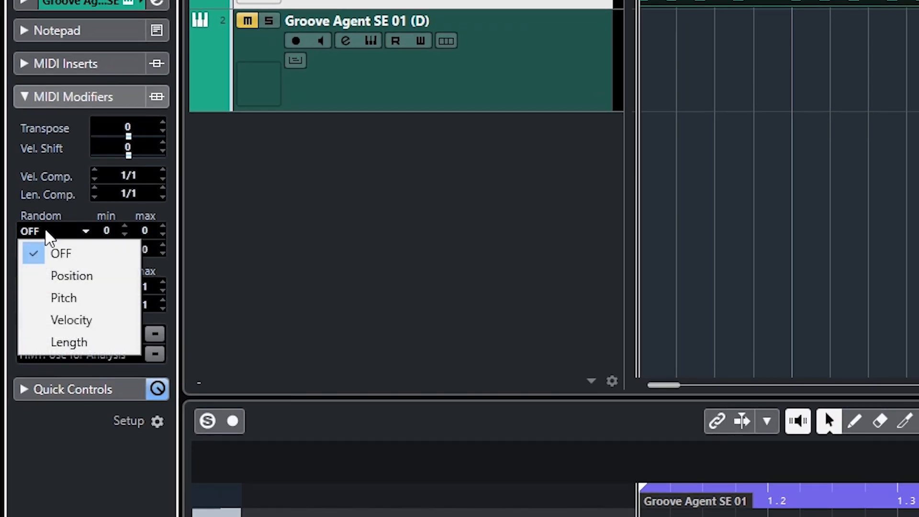
{"action": "left_click", "coordinate": [71, 276]}
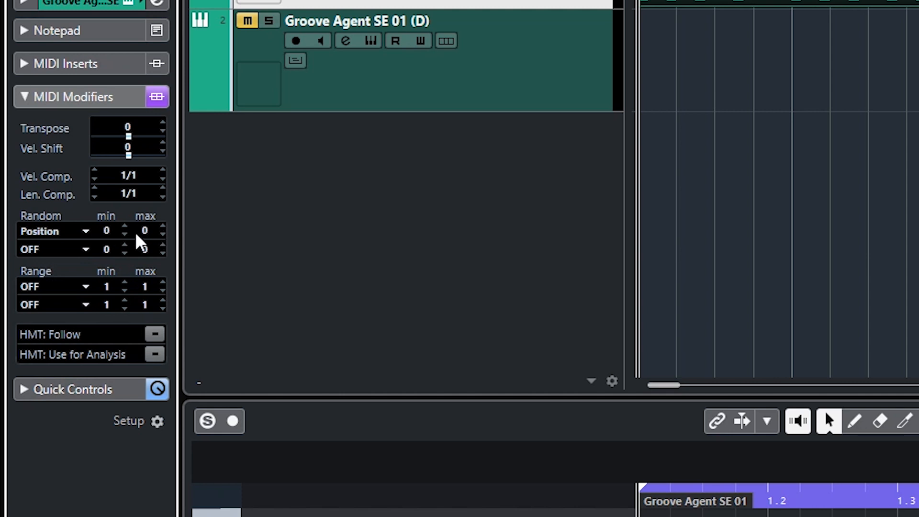
{"action": "mouse_move", "coordinate": [146, 223]}
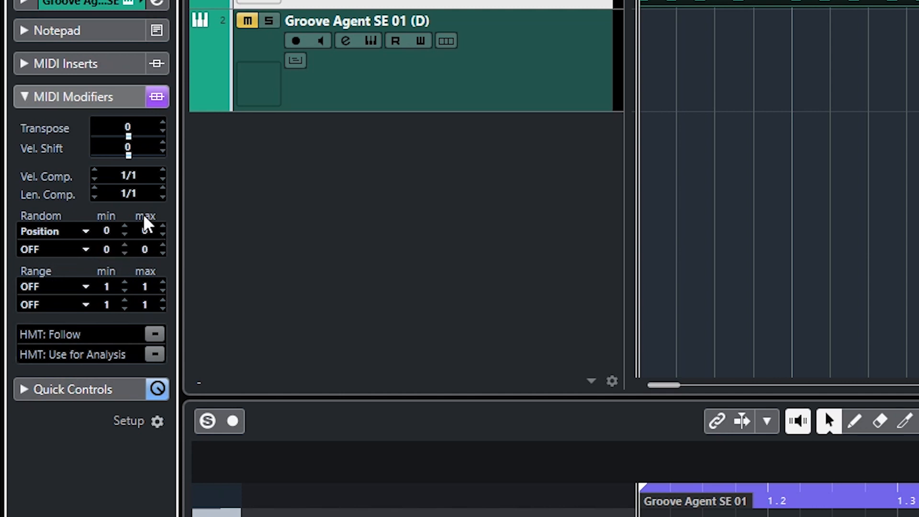
{"action": "mouse_move", "coordinate": [146, 240]}
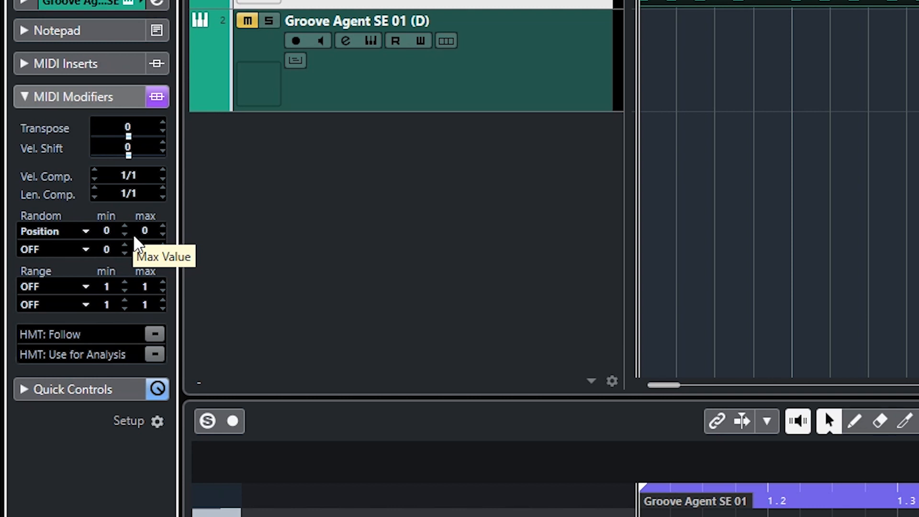
{"action": "mouse_move", "coordinate": [136, 251]}
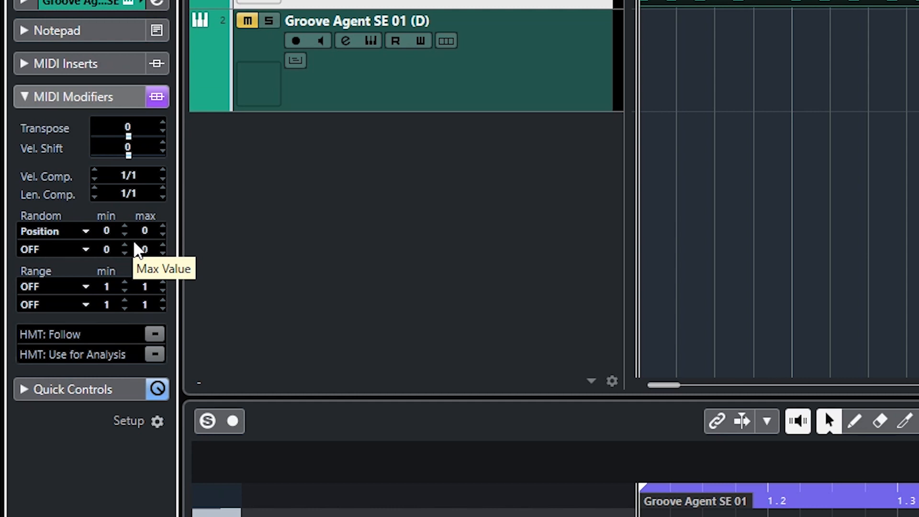
{"action": "mouse_move", "coordinate": [152, 249]}
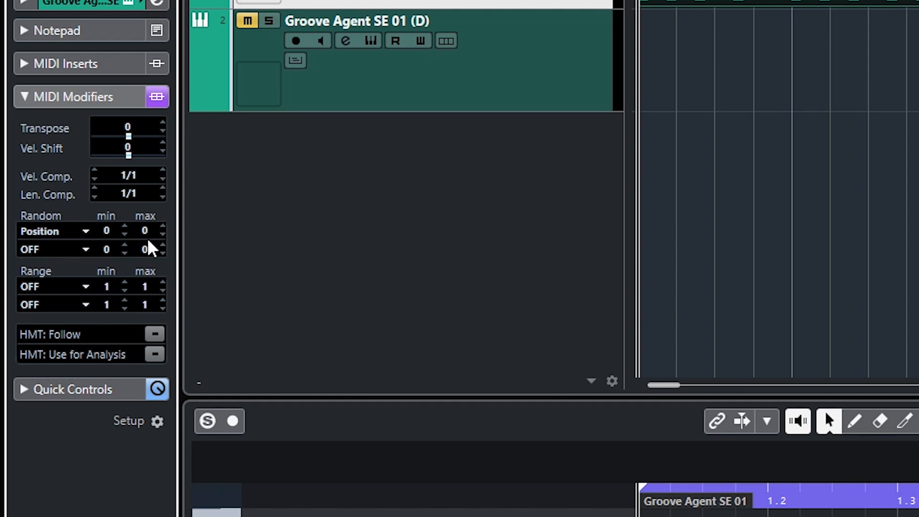
{"action": "mouse_move", "coordinate": [153, 234]}
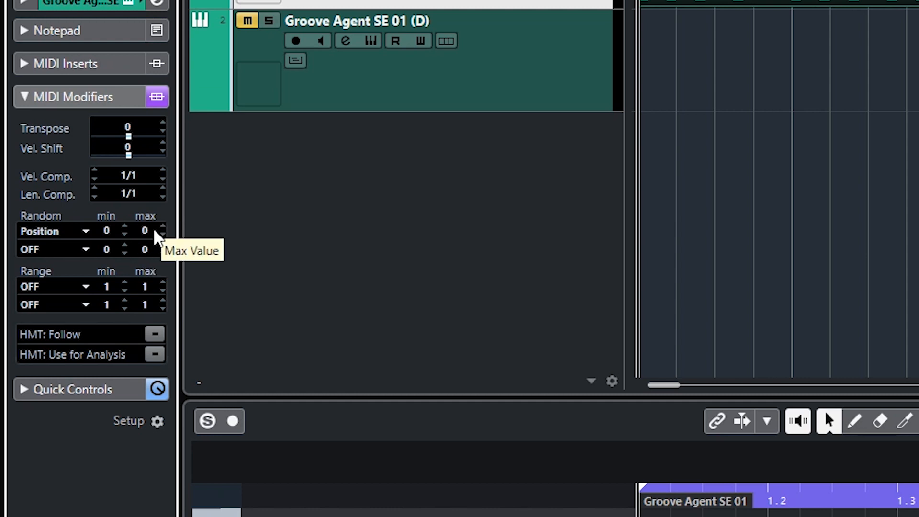
{"action": "left_click_drag", "start_coordinate": [146, 230], "coordinate": [158, 208]}
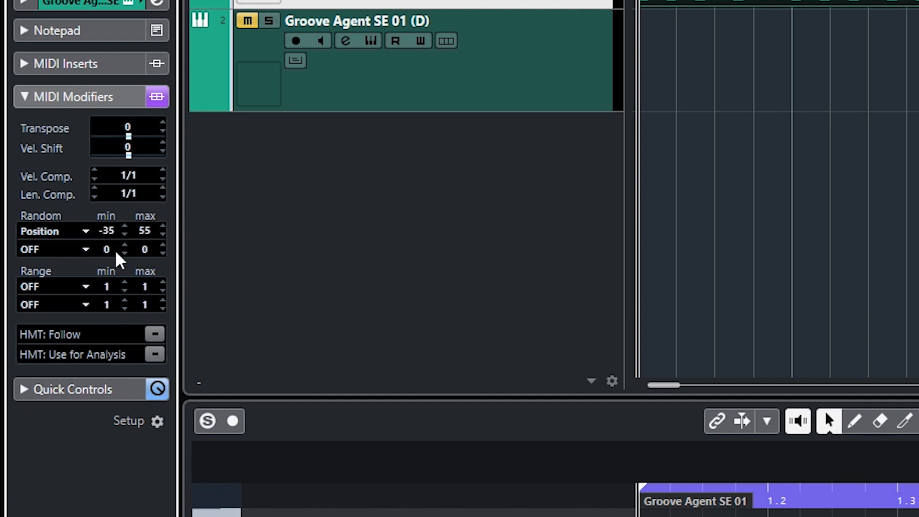
{"action": "mouse_move", "coordinate": [120, 261]}
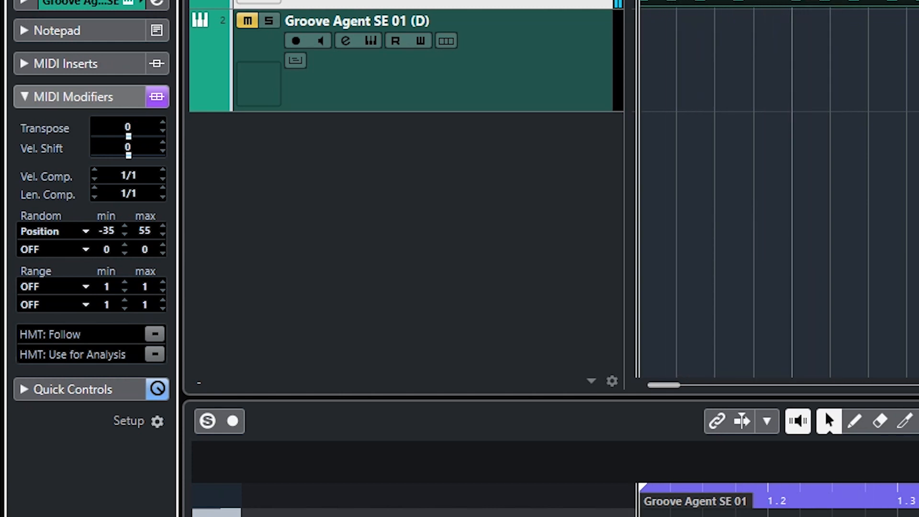
{"action": "mouse_move", "coordinate": [150, 266]}
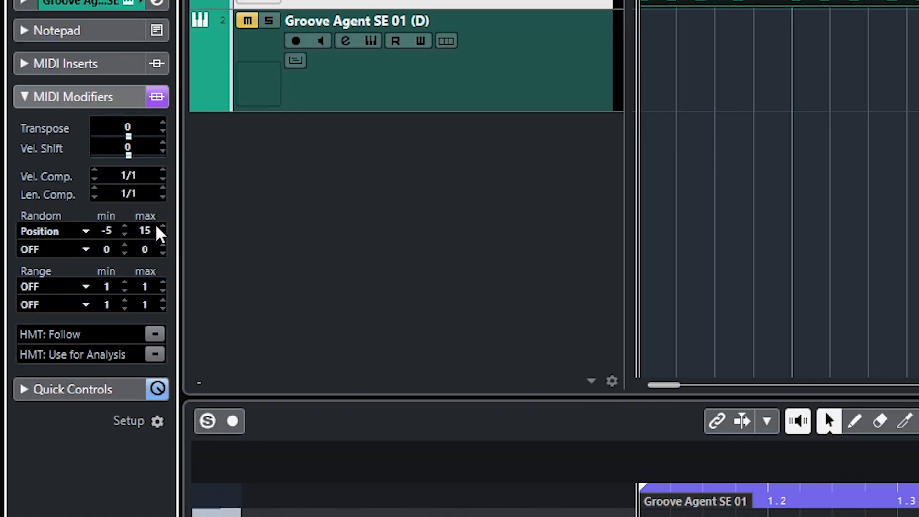
{"action": "mouse_move", "coordinate": [267, 286]}
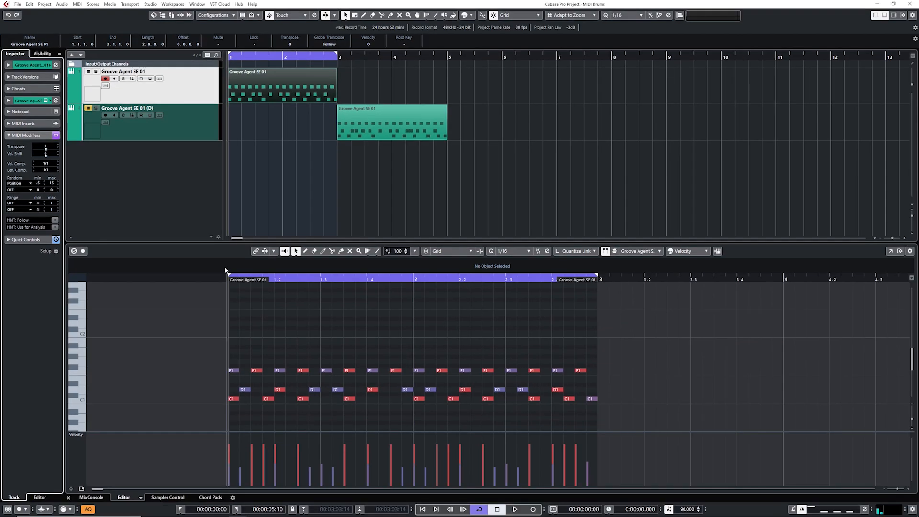
- Narrow the random Position range to -2 and 12, auditioning the groove between changes
{"action": "left_click", "coordinate": [514, 509]}
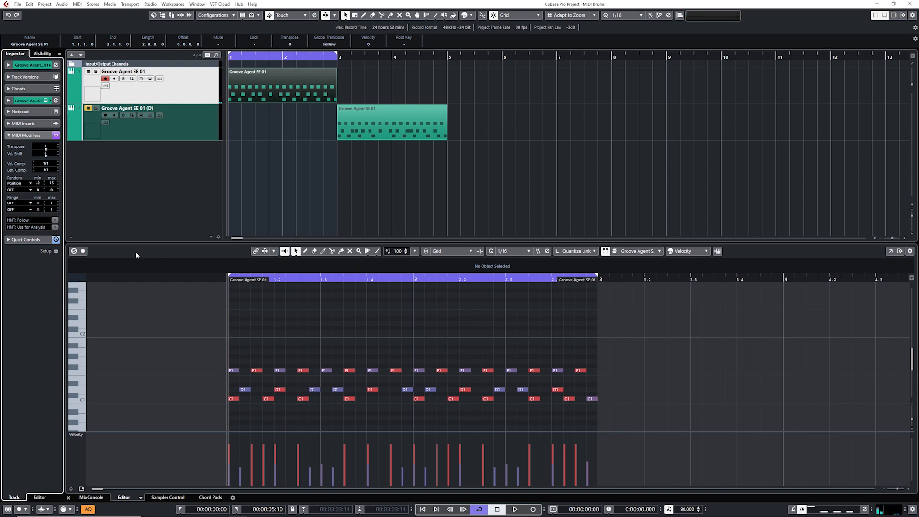
{"action": "left_click", "coordinate": [514, 509]}
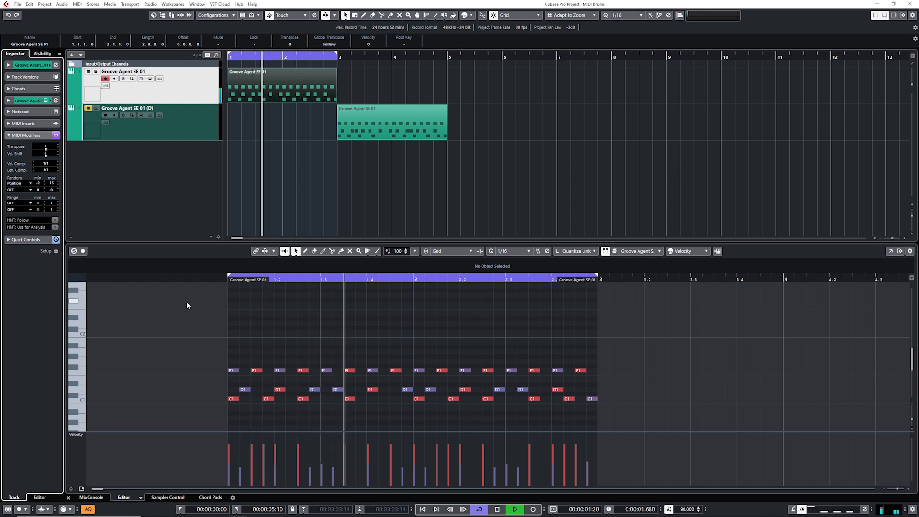
{"action": "left_click", "coordinate": [497, 509]}
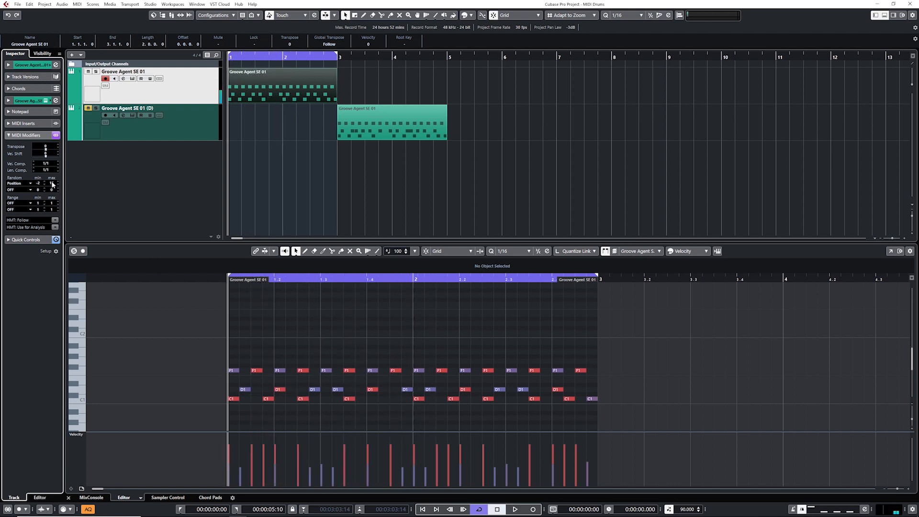
{"action": "left_click", "coordinate": [514, 509]}
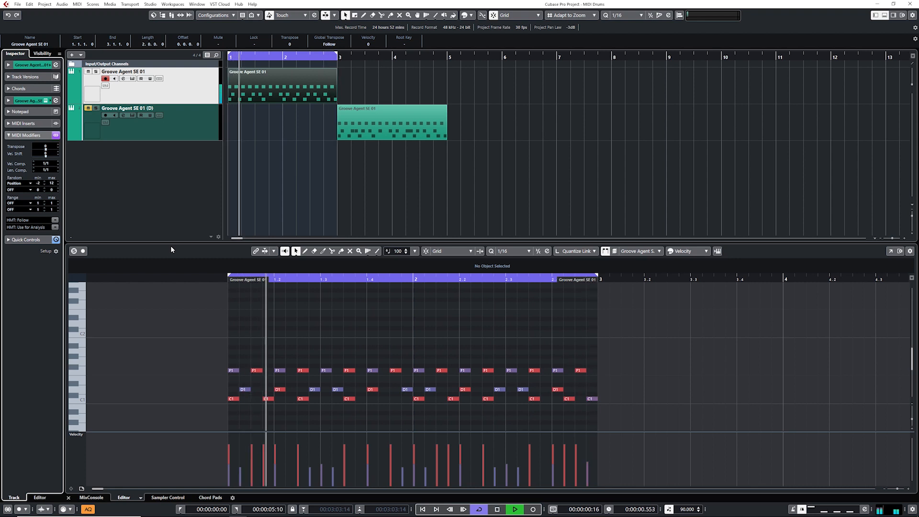
{"action": "left_click", "coordinate": [514, 509]}
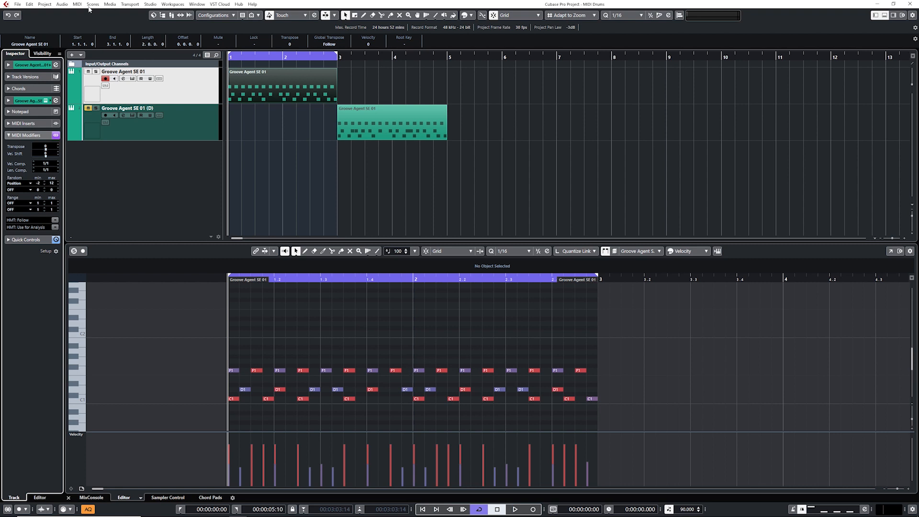
- Open the MIDI menu to reach Freeze MIDI Modifiers
{"action": "left_click", "coordinate": [76, 4]}
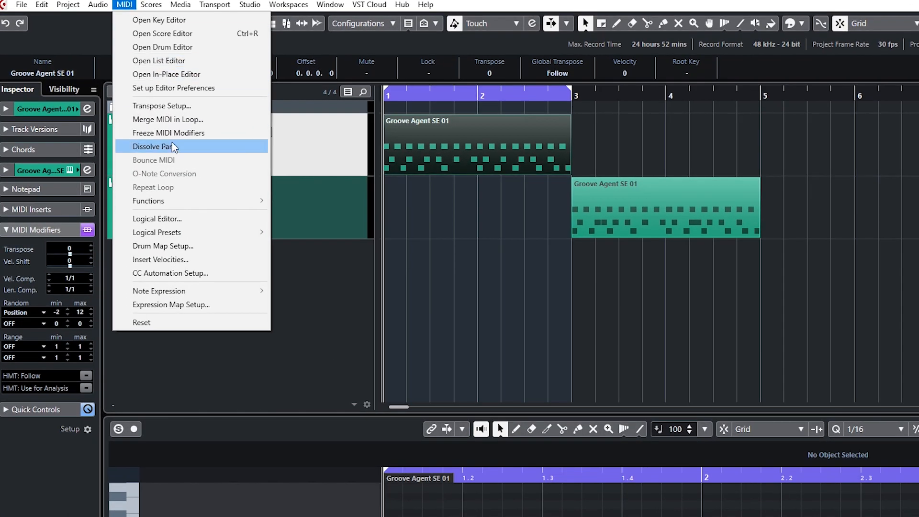
{"action": "mouse_move", "coordinate": [155, 122]}
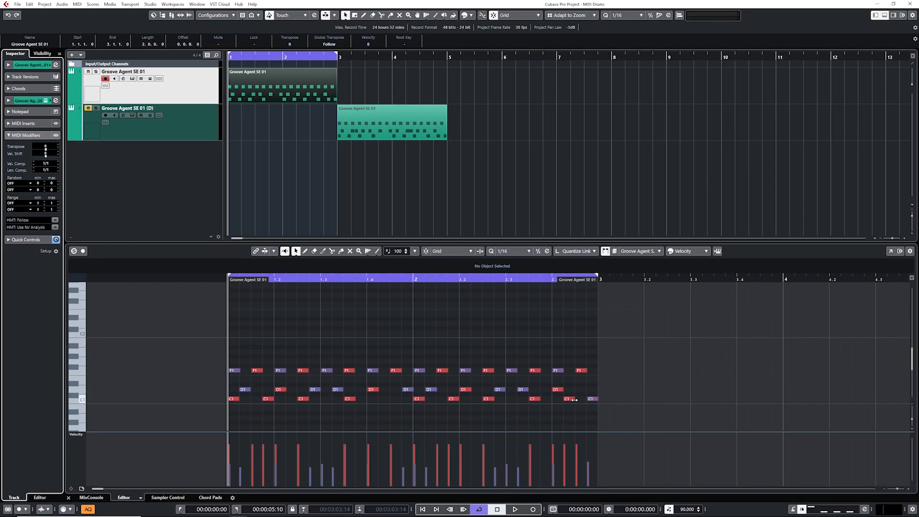
{"action": "mouse_move", "coordinate": [441, 365]}
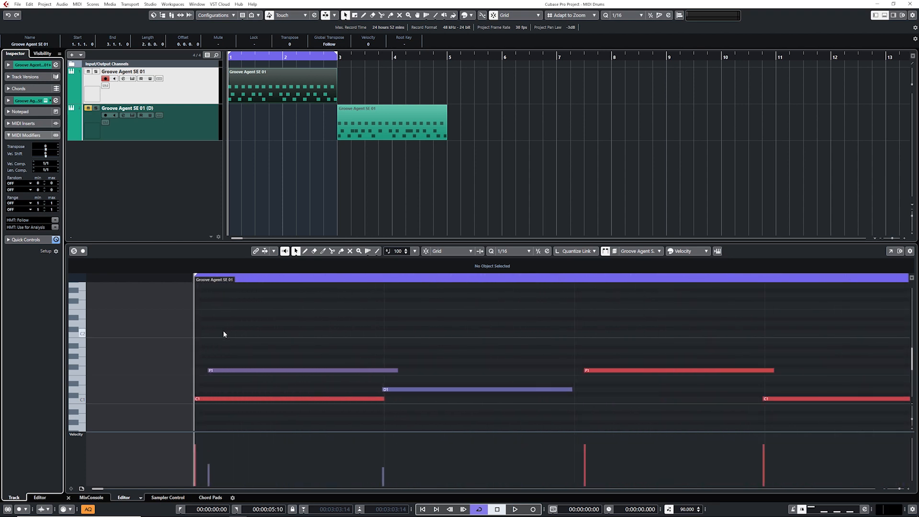
{"action": "mouse_move", "coordinate": [412, 334]}
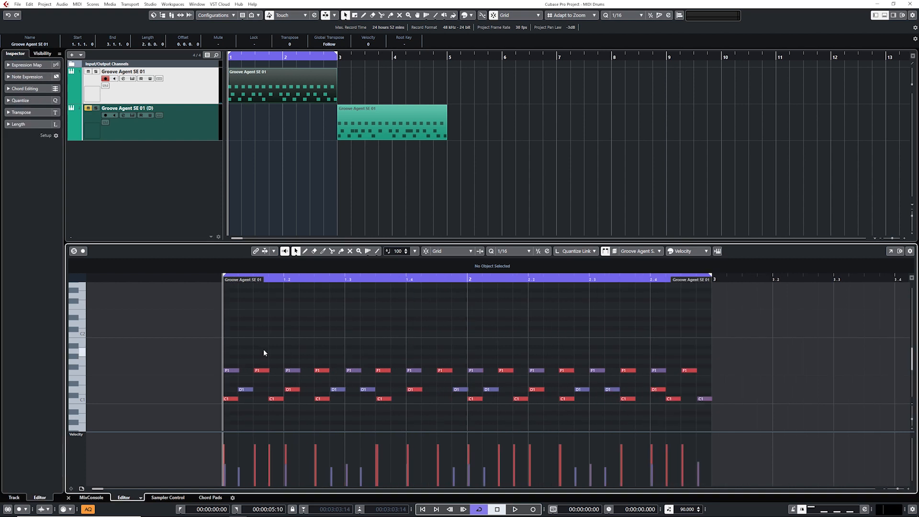
- Play back the frozen groove, then set the F1 note at beat 1.4 to velocity 46
{"action": "left_click", "coordinate": [514, 509]}
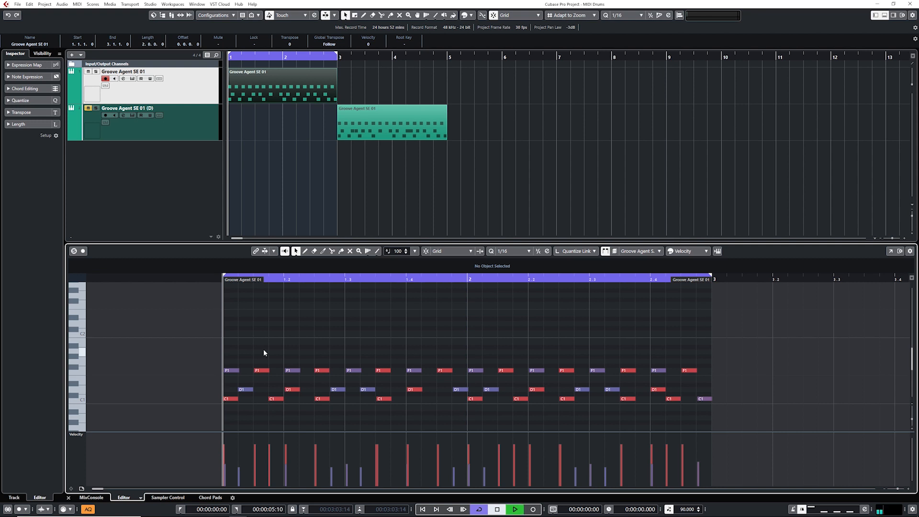
{"action": "left_click", "coordinate": [515, 509]}
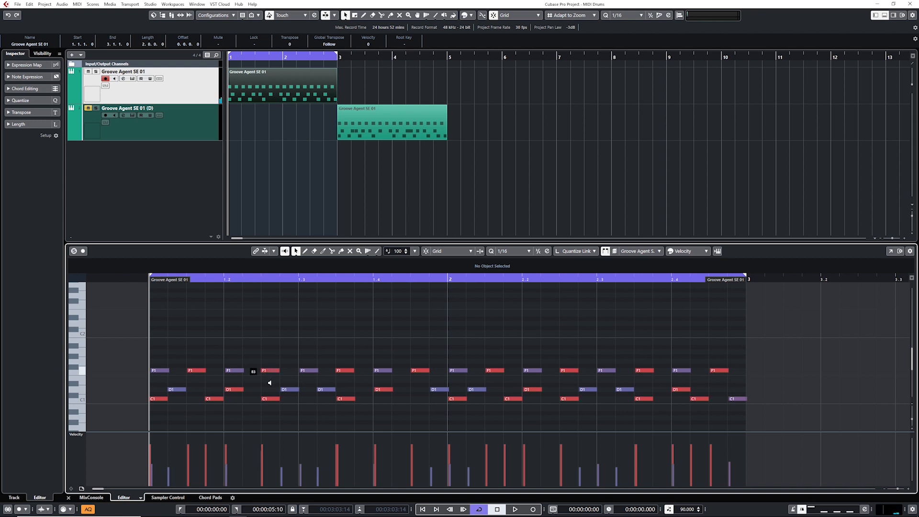
{"action": "mouse_move", "coordinate": [264, 381]}
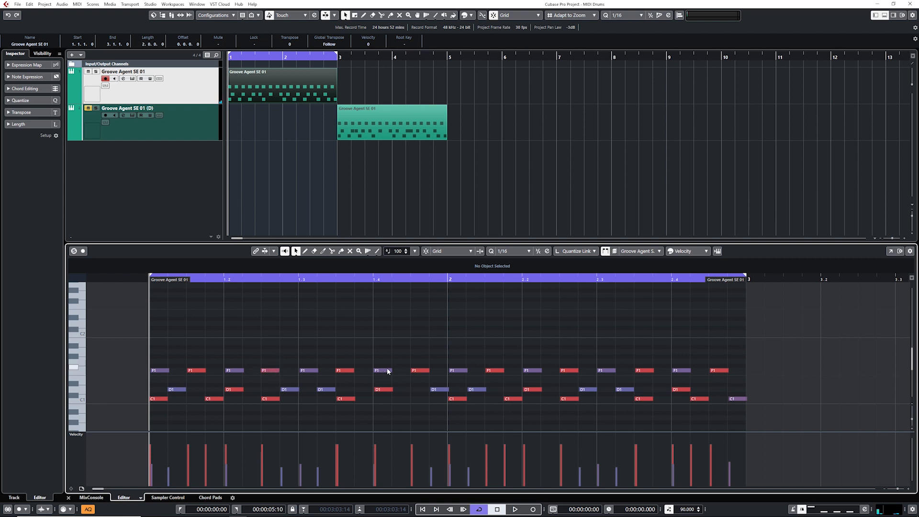
{"action": "left_click", "coordinate": [381, 371]}
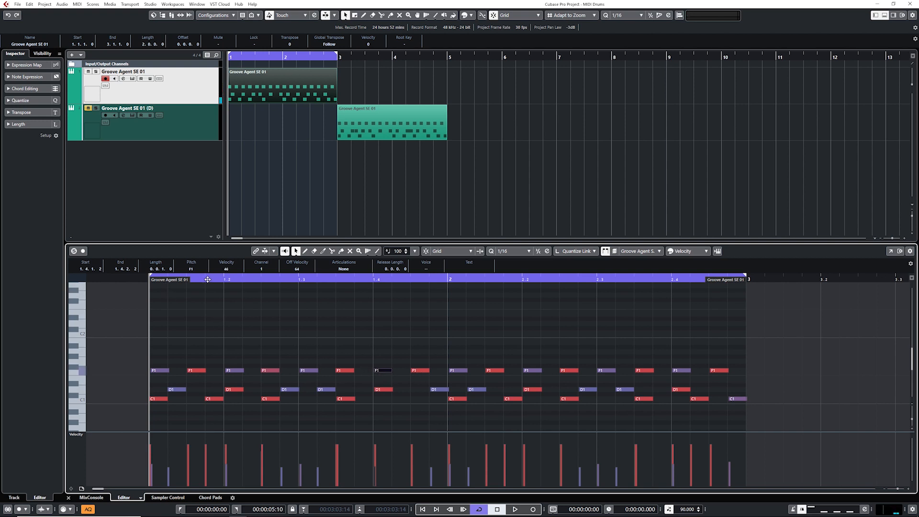
{"action": "mouse_move", "coordinate": [530, 370]}
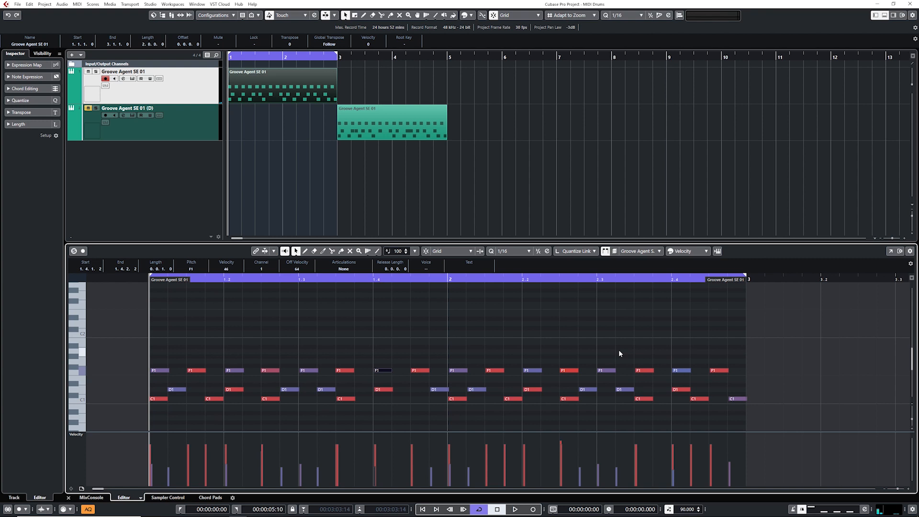
{"action": "left_click", "coordinate": [514, 508]}
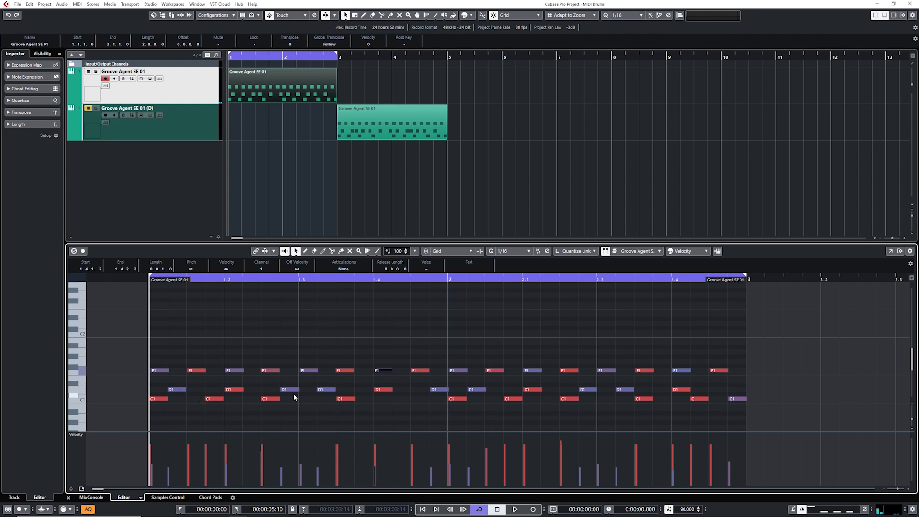
- Lower the velocities of individual snare (D1) notes and play the groove back
{"action": "left_click", "coordinate": [514, 509]}
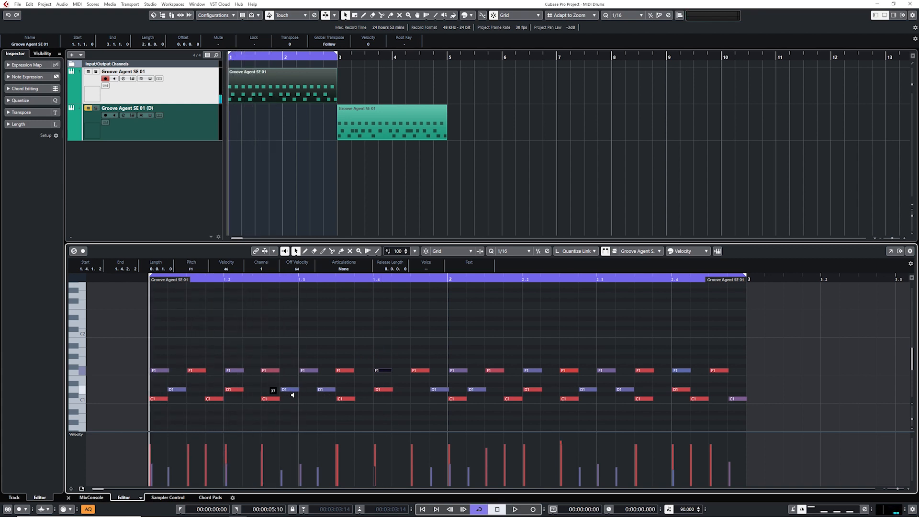
{"action": "left_click", "coordinate": [514, 508]}
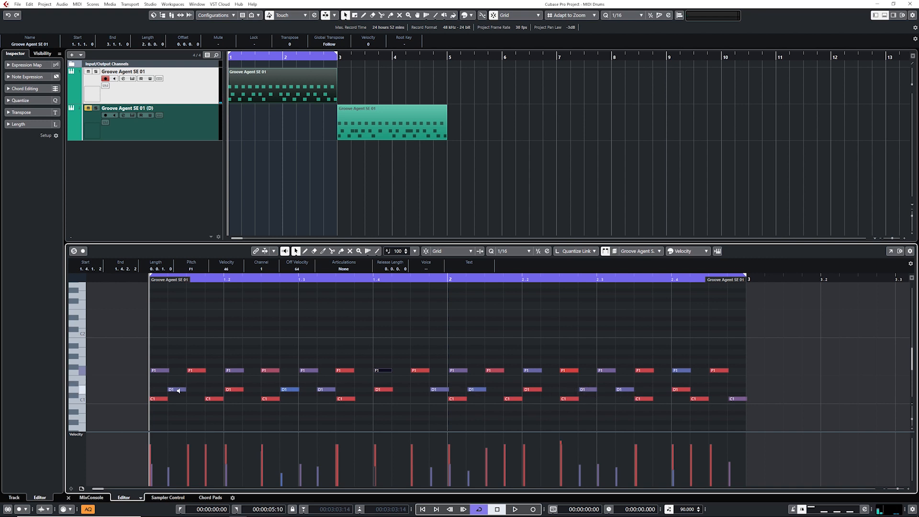
{"action": "left_click", "coordinate": [514, 509]}
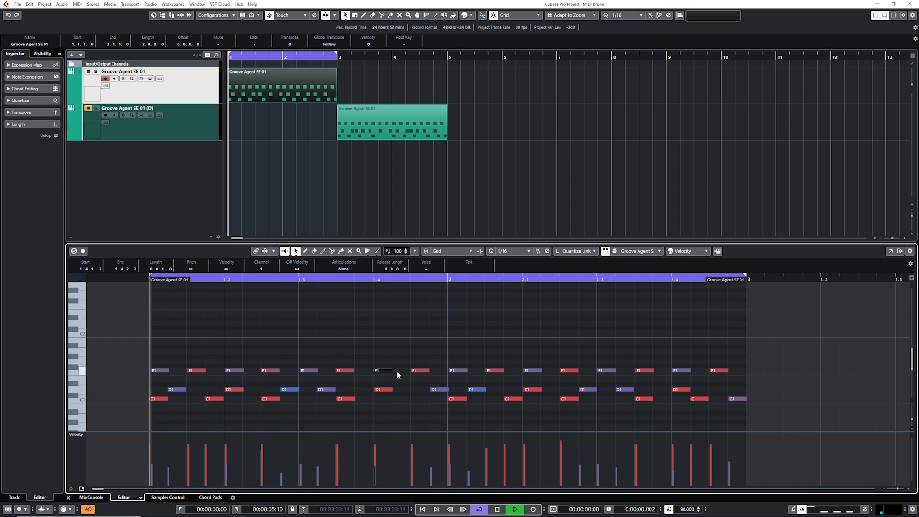
{"action": "left_click", "coordinate": [514, 508]}
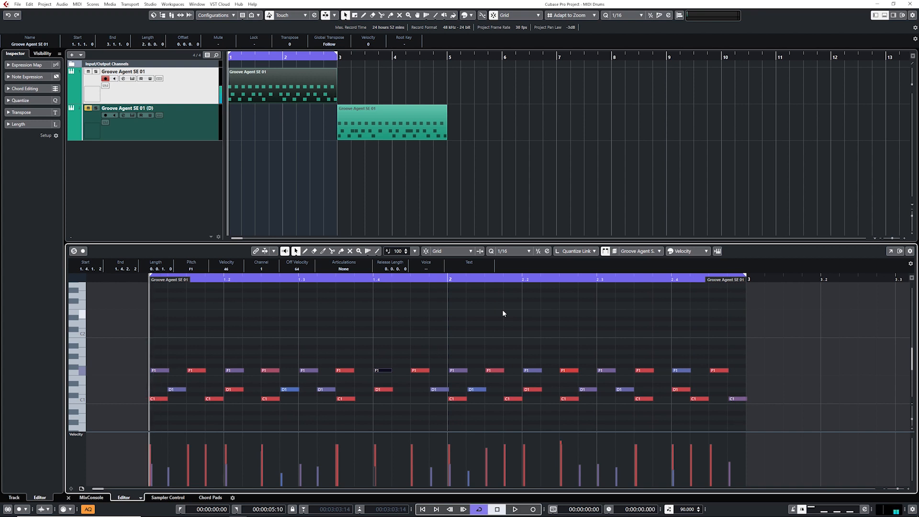
- Draw short D1 snare notes on beat 2 of bars 1 and 2 at velocities 42 and 41
{"action": "left_click", "coordinate": [515, 509]}
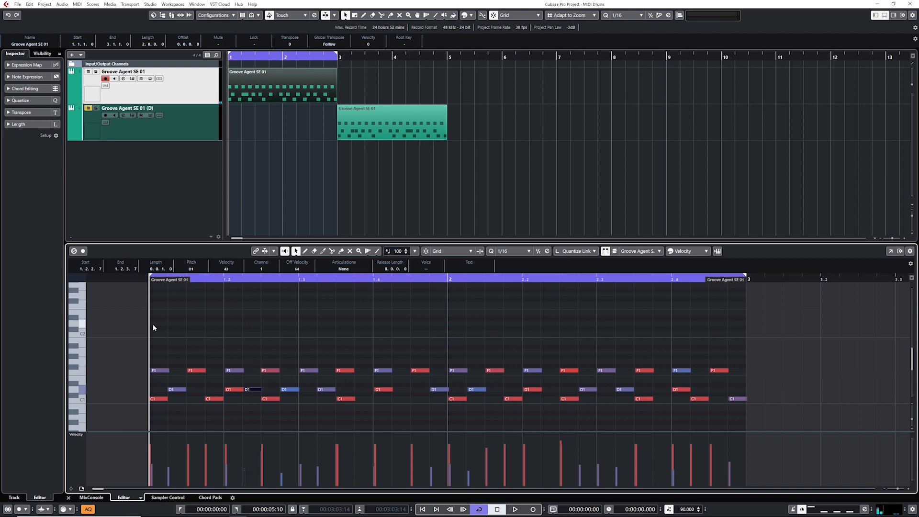
{"action": "left_click", "coordinate": [515, 509]}
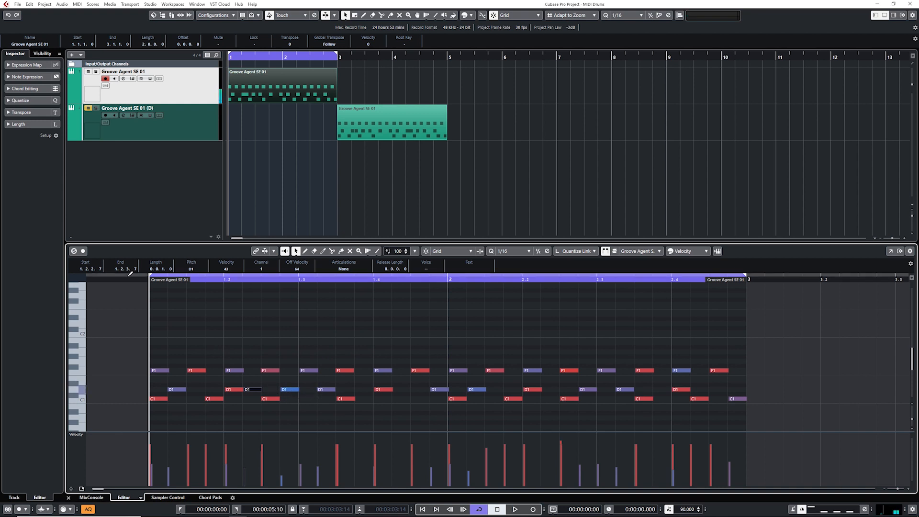
{"action": "left_click", "coordinate": [514, 509]}
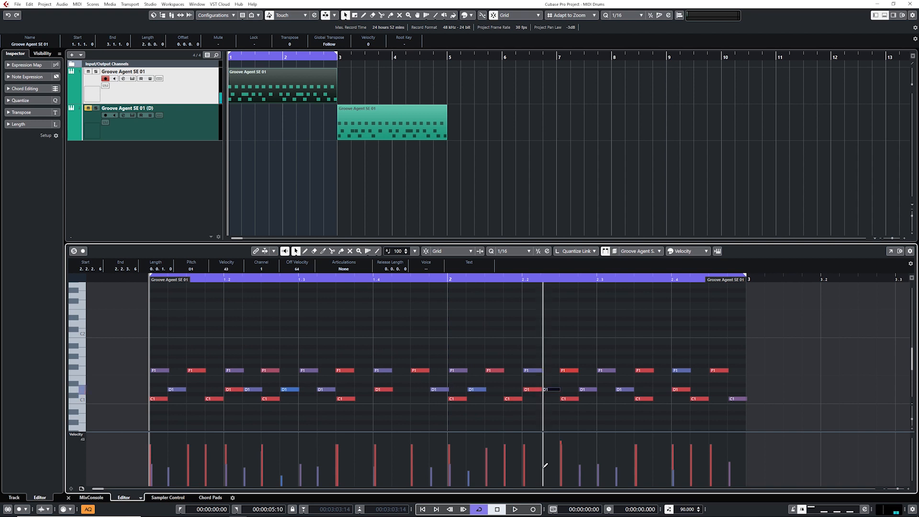
{"action": "left_click", "coordinate": [515, 509]}
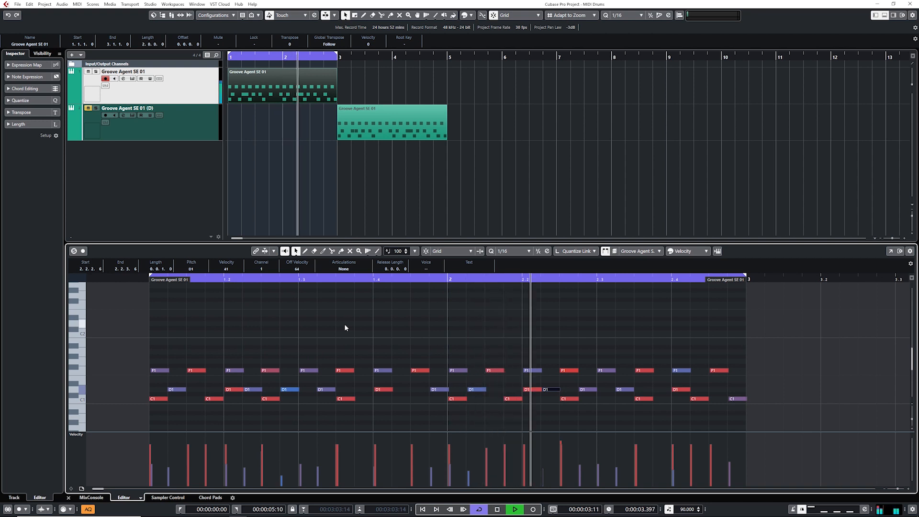
{"action": "left_click", "coordinate": [495, 509]}
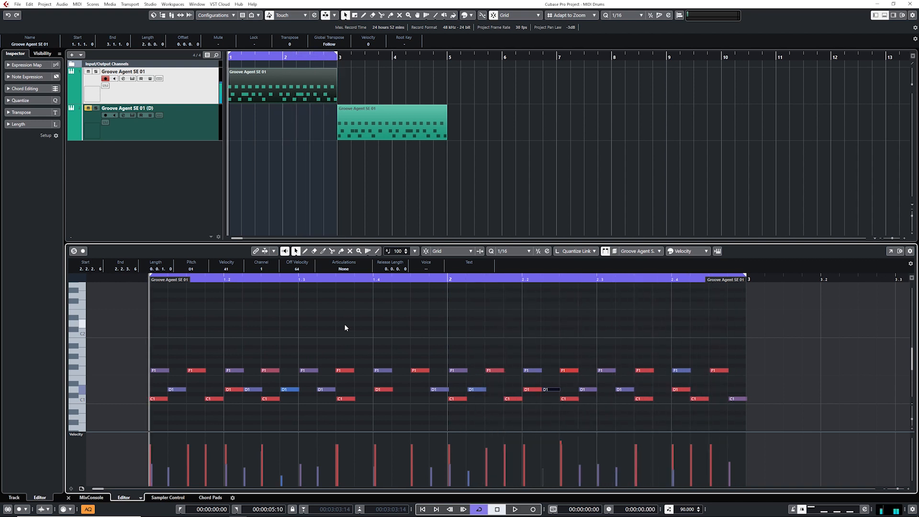
{"action": "mouse_move", "coordinate": [457, 336]}
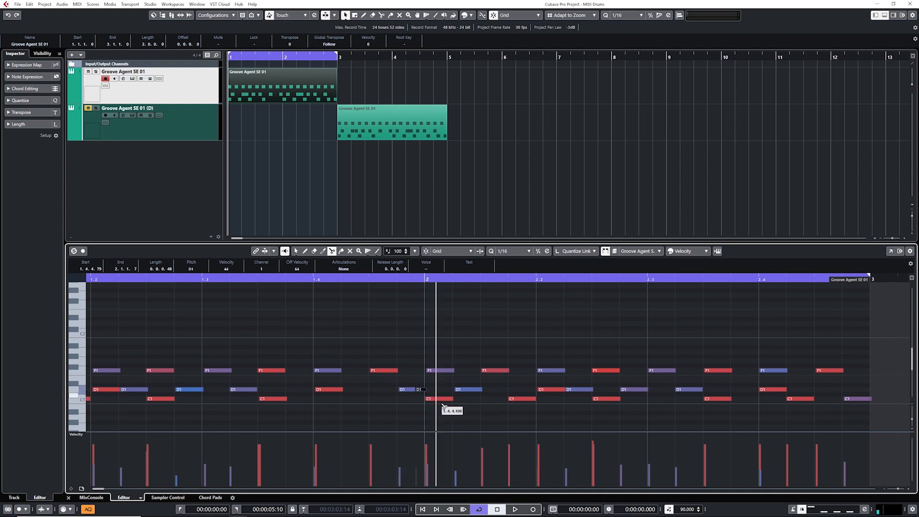
- Draw D1 roll notes before bar 2, trimmed to 64 ticks with lowered velocities
{"action": "left_click", "coordinate": [514, 509]}
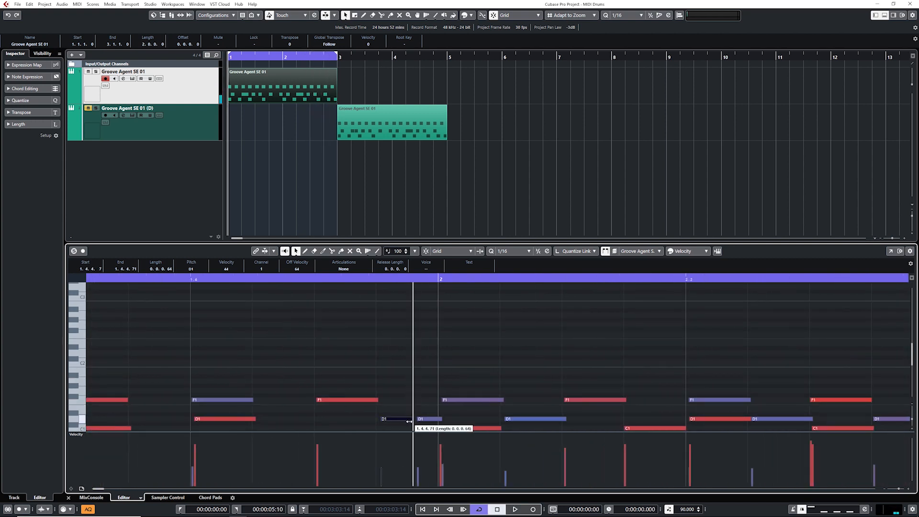
{"action": "left_click_drag", "start_coordinate": [408, 421], "coordinate": [417, 420]}
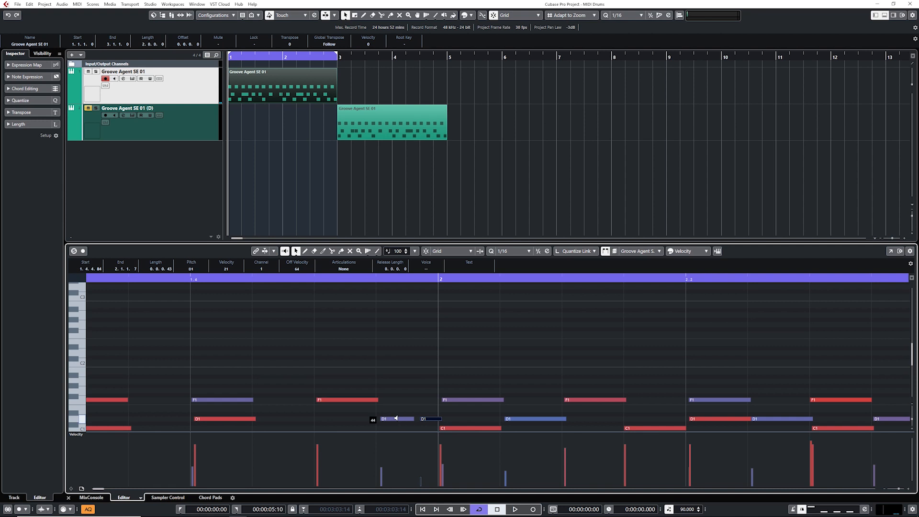
{"action": "left_click", "coordinate": [514, 508]}
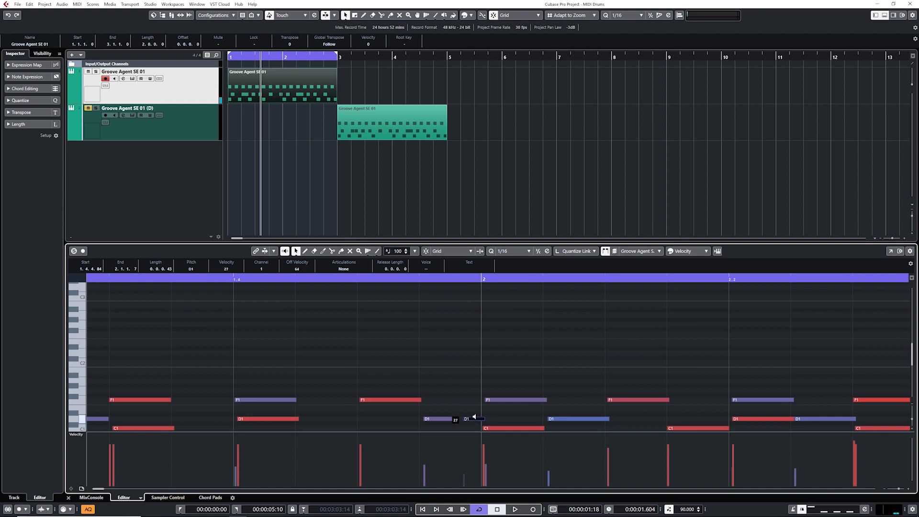
{"action": "left_click", "coordinate": [514, 508]}
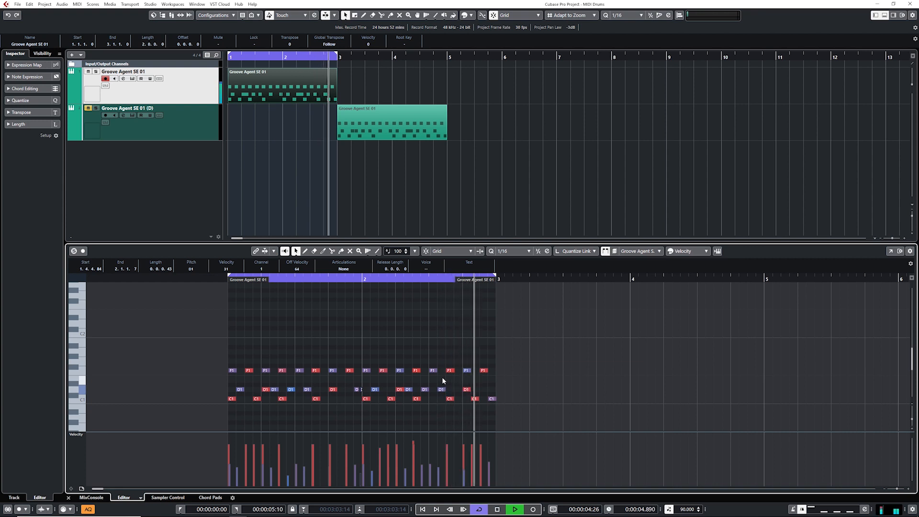
{"action": "left_click", "coordinate": [497, 509]}
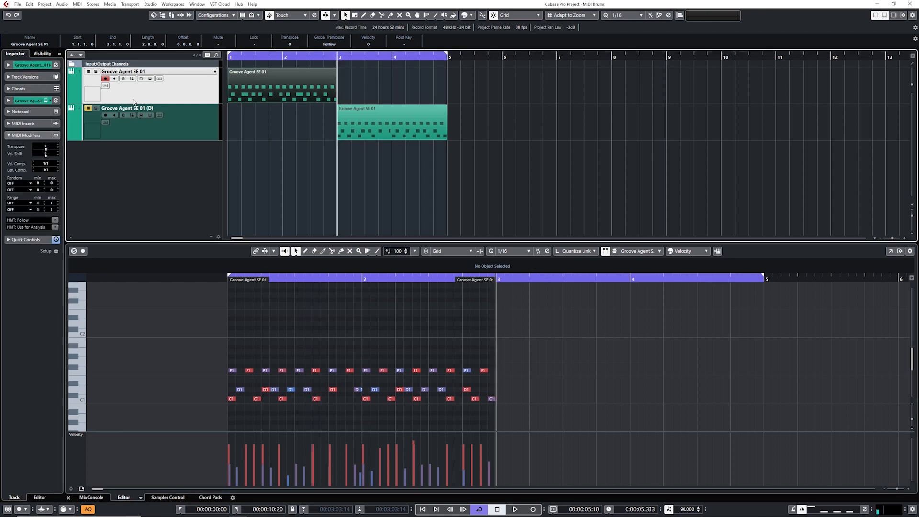
- Deselect, then select the Groove Agent SE 01 (D) part to view its flat velocities
{"action": "left_click", "coordinate": [514, 509]}
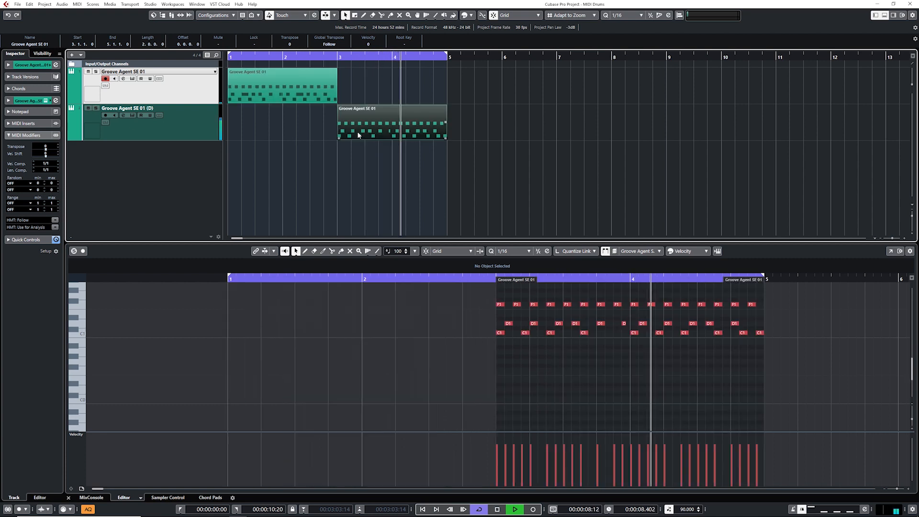
{"action": "left_click", "coordinate": [514, 509]}
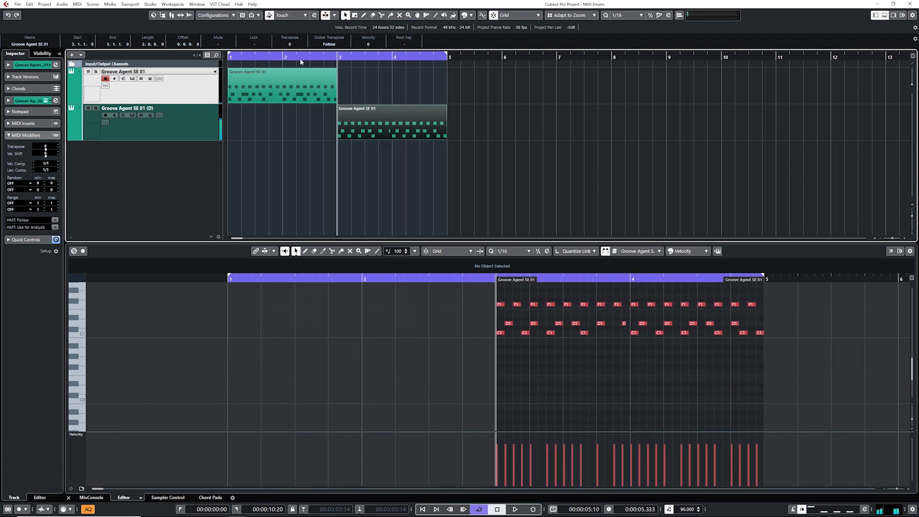
{"action": "left_click", "coordinate": [514, 508]}
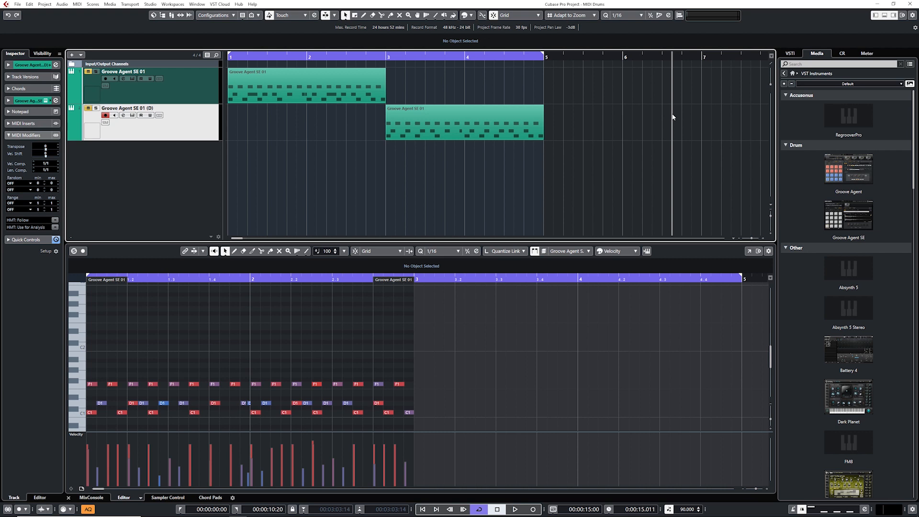
{"action": "mouse_move", "coordinate": [848, 216]}
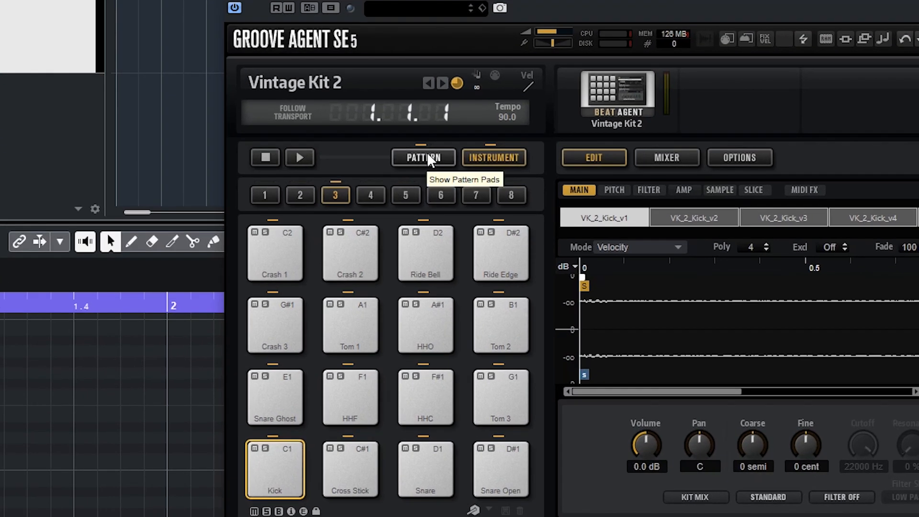
- Place the Vintage Kit 2 Beat 2 pattern on the Groove Agent SE 02 track
{"action": "left_click", "coordinate": [423, 157]}
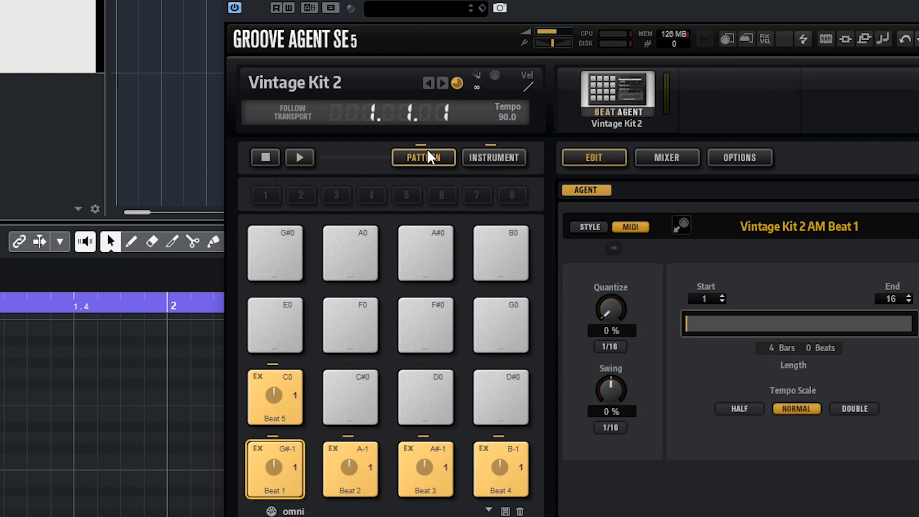
{"action": "left_click", "coordinate": [350, 470]}
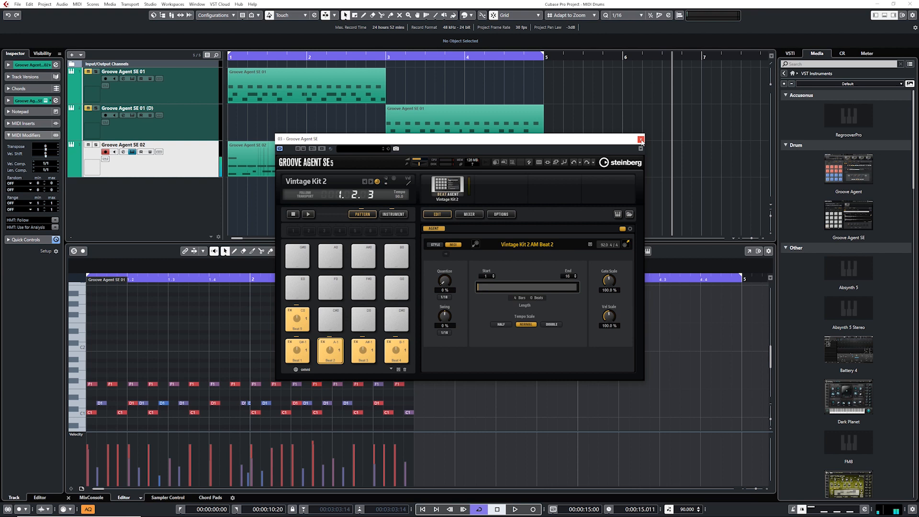
{"action": "left_click", "coordinate": [641, 139]}
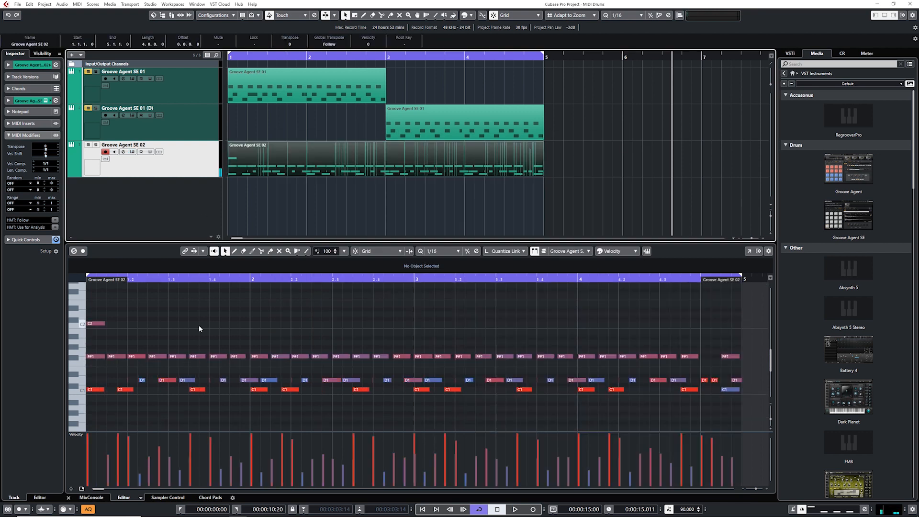
{"action": "mouse_move", "coordinate": [295, 324]}
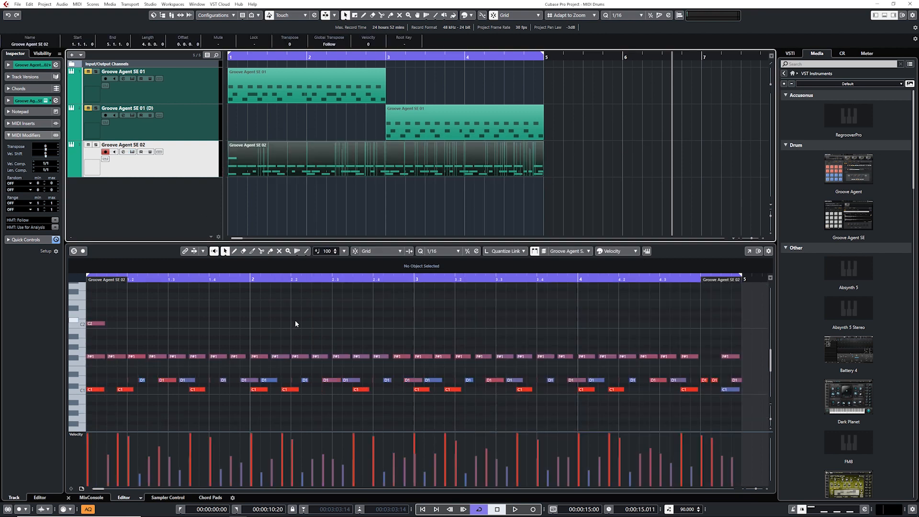
{"action": "left_click", "coordinate": [514, 509]}
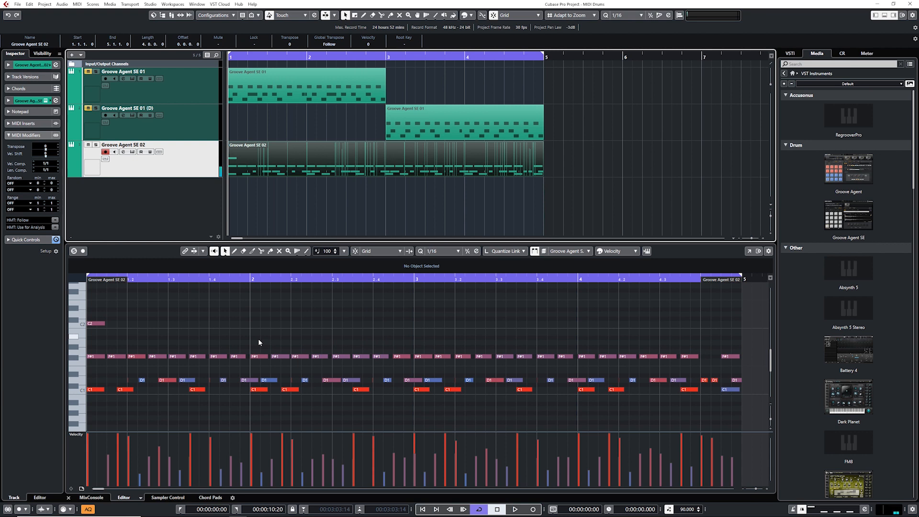
{"action": "mouse_move", "coordinate": [238, 321]}
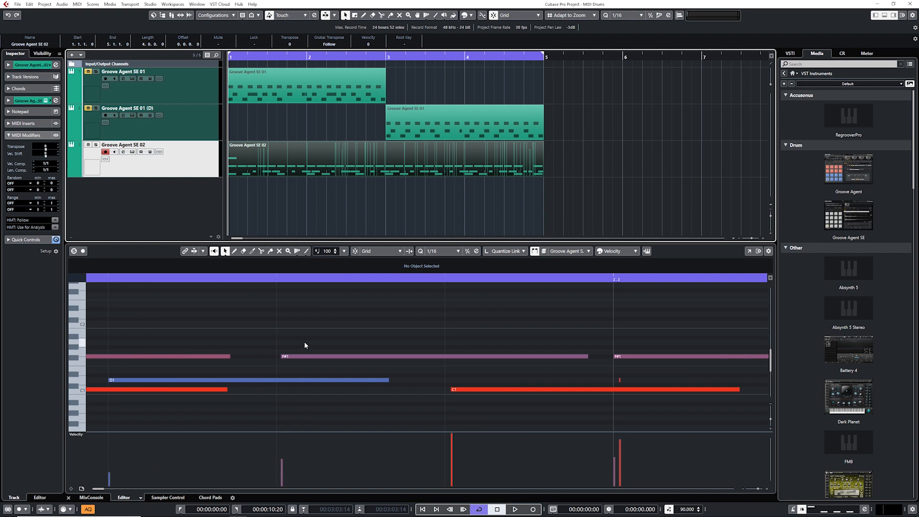
{"action": "mouse_move", "coordinate": [304, 345]}
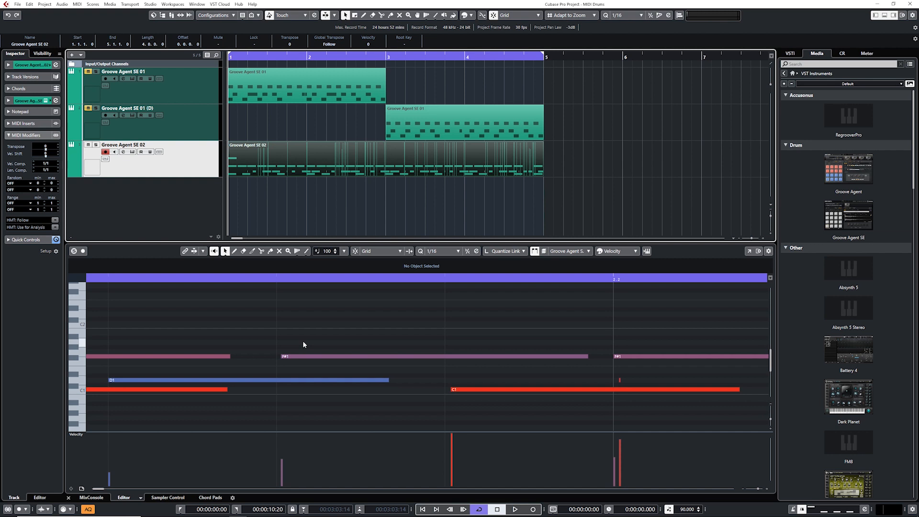